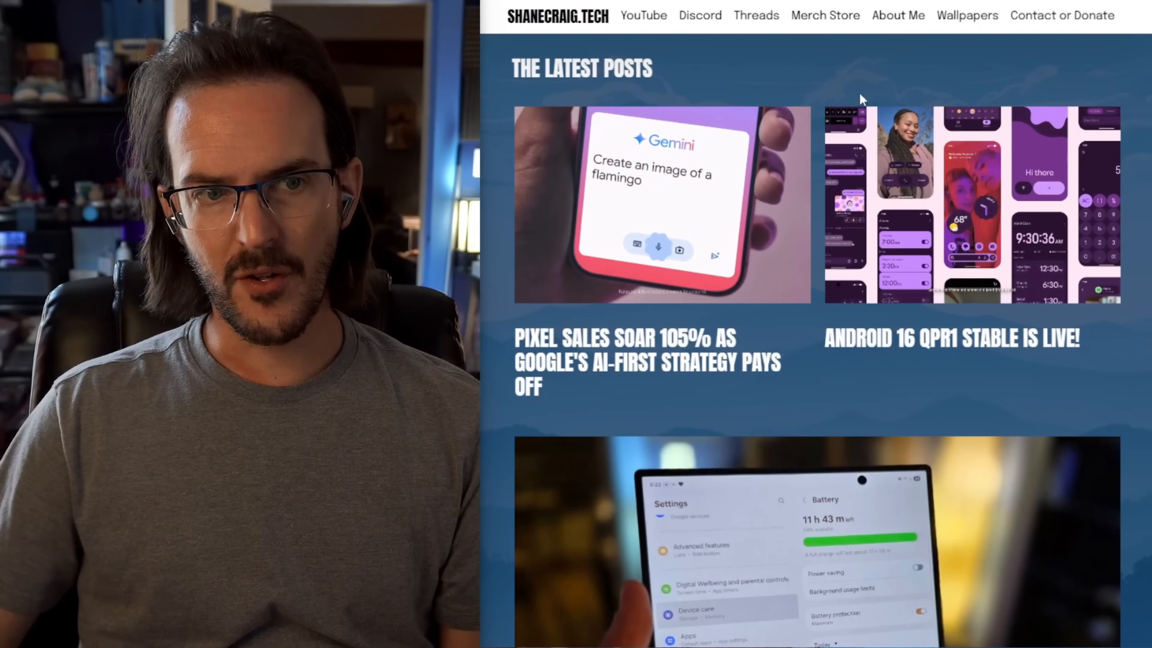
Browse the Wallpapers gallery page down through its landscape, flower and abstract images
{"action": "left_click", "coordinate": [966, 14]}
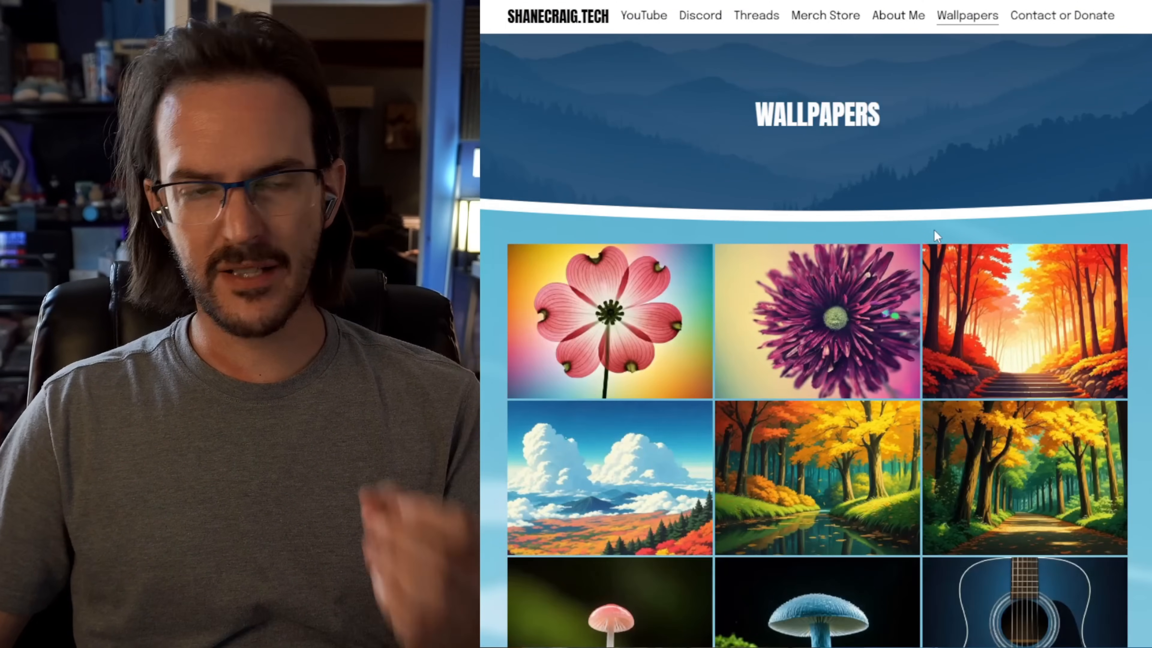
{"action": "scroll", "scroll_direction": "down", "scroll_amount": 3}
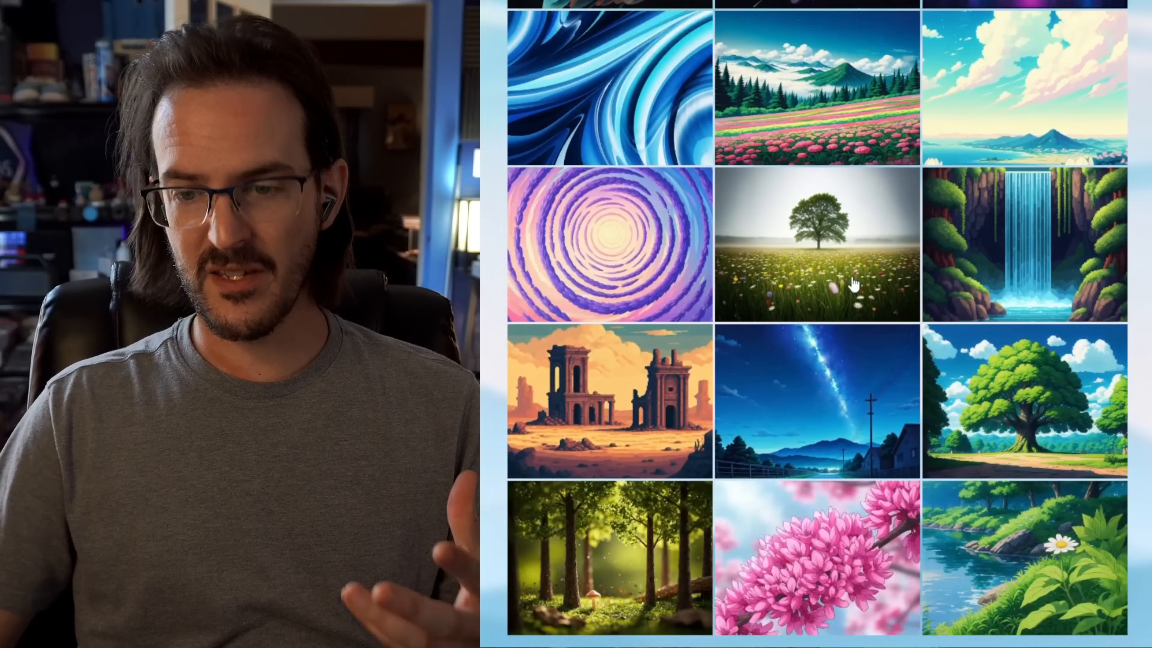
{"action": "scroll", "scroll_direction": "down", "scroll_amount": 3}
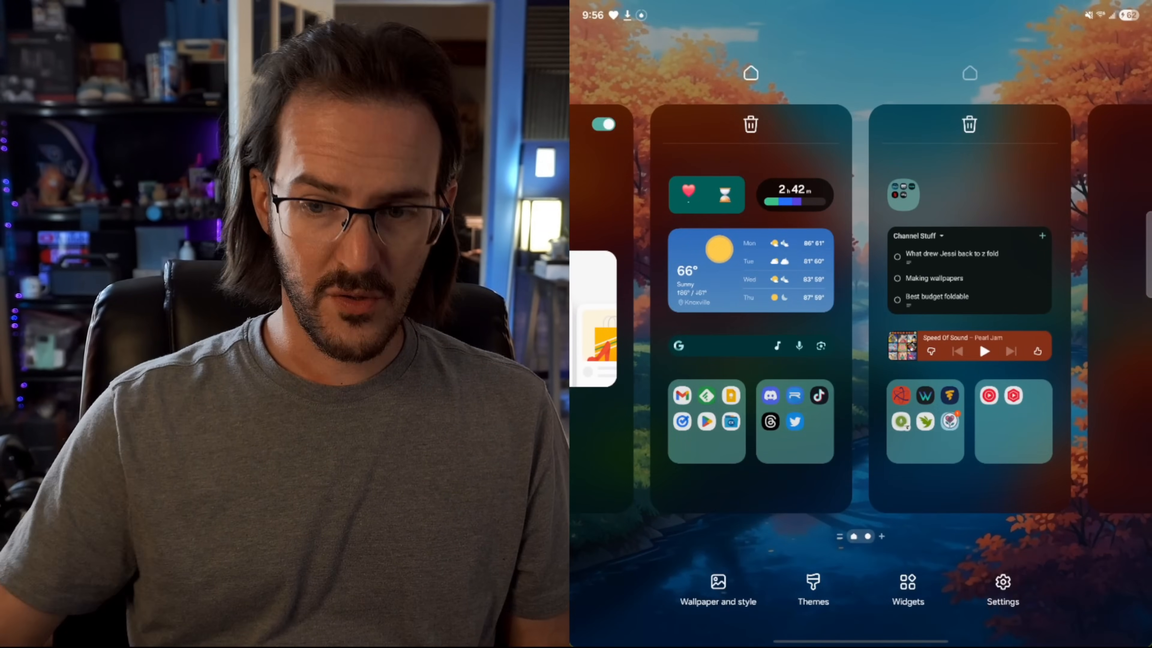
Reach the Wallpapers picker from Wallpaper and style, showing Featured, Gallery and Create with AI
{"action": "left_click", "coordinate": [717, 588]}
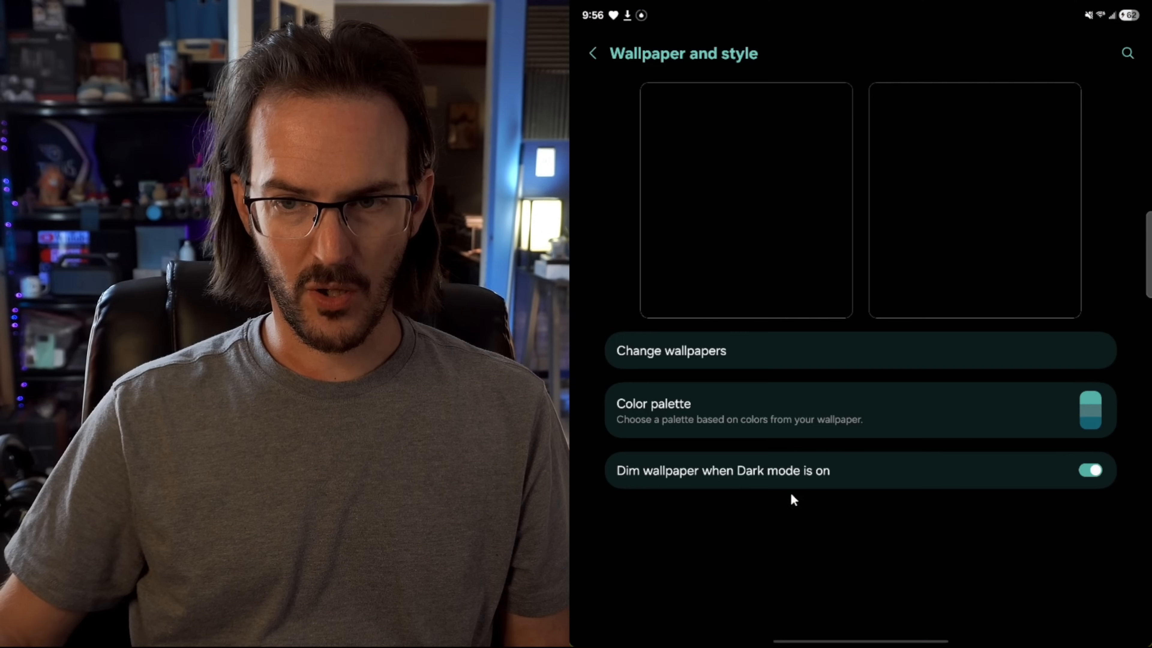
{"action": "left_click", "coordinate": [670, 351]}
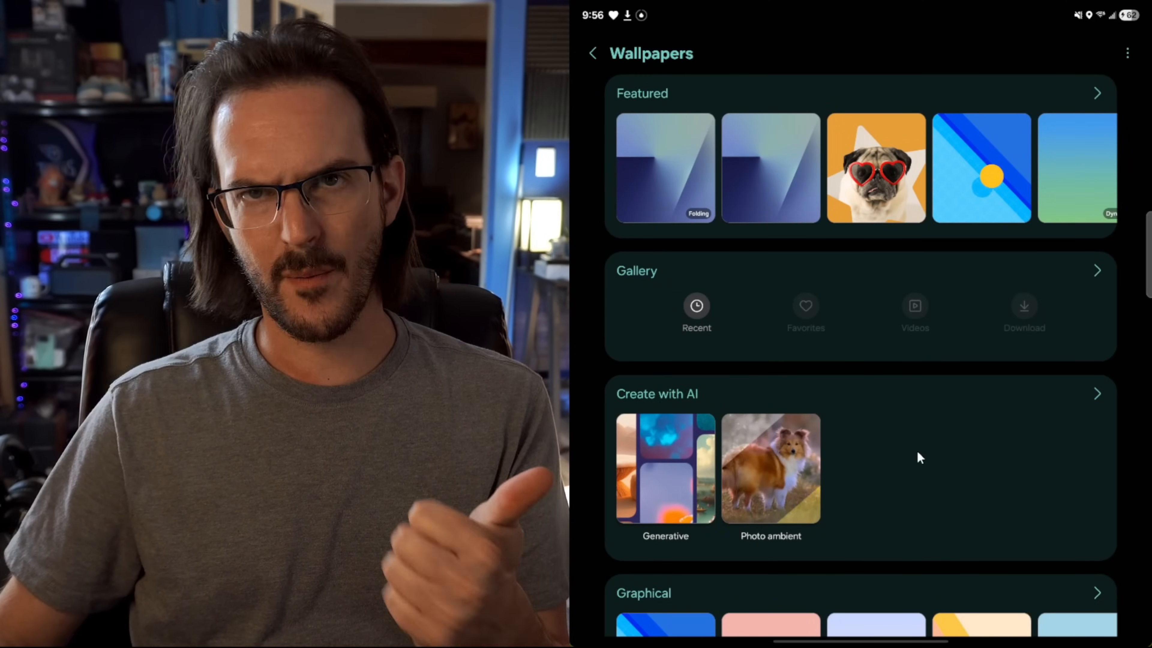
{"action": "scroll", "scroll_direction": "down", "scroll_amount": 3}
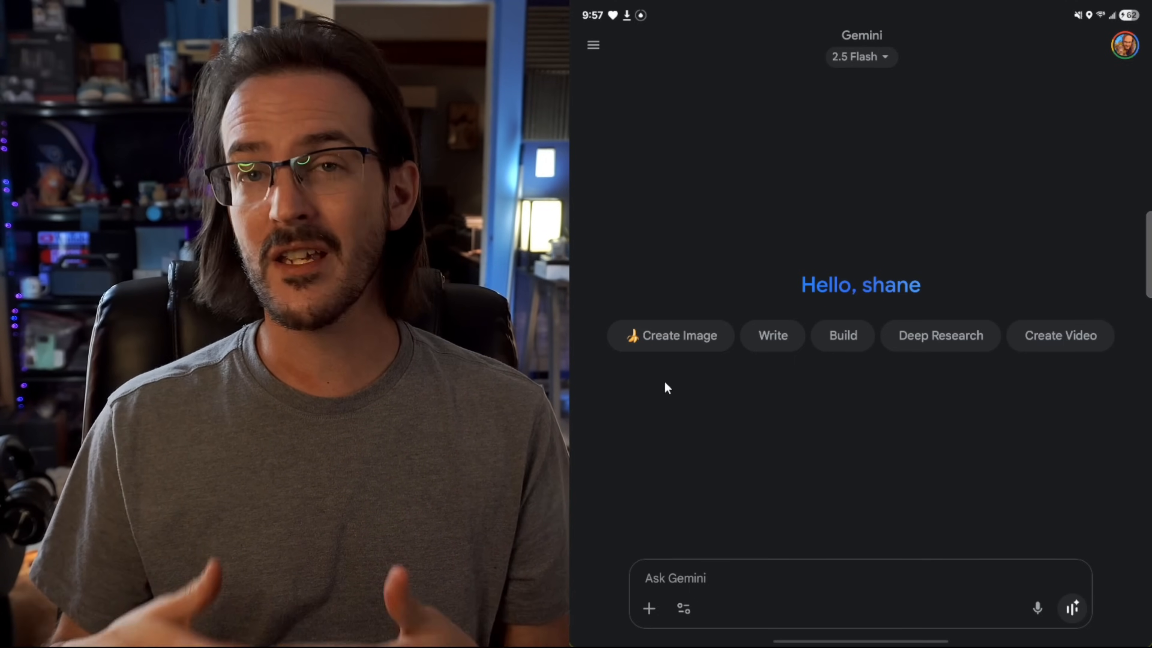
Have Gemini draw many different colored bubbles suitable for a wallpaper and view the result
{"action": "type", "text": "Draw an image of many different colored bubbles that would work well for a wallpaper"}
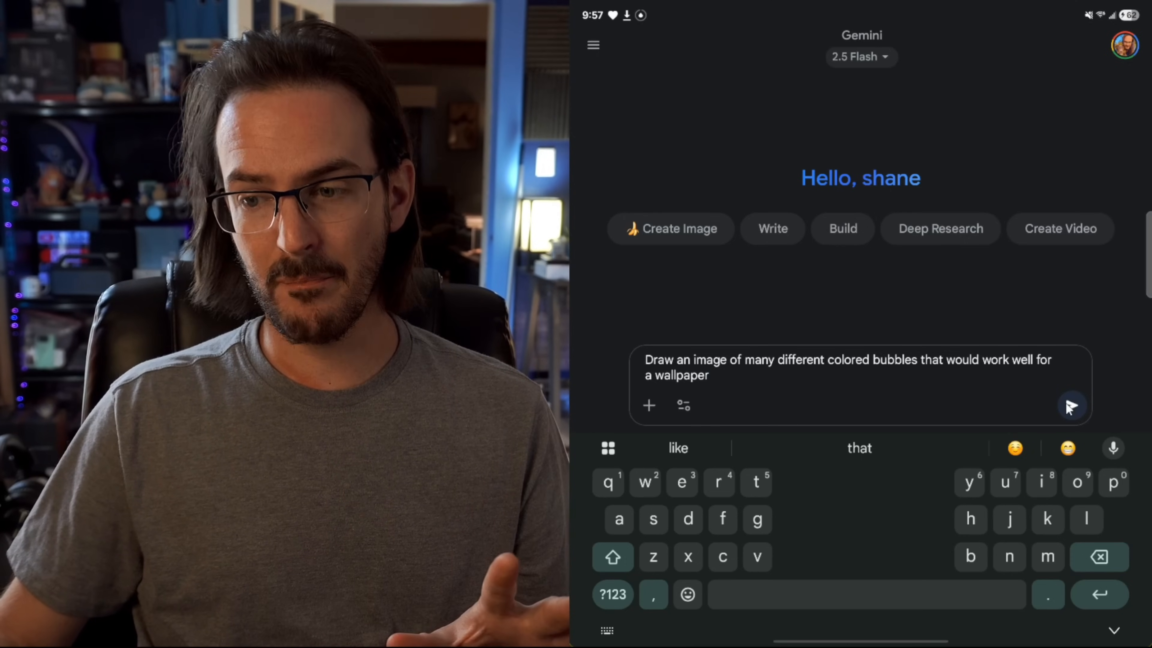
{"action": "left_click", "coordinate": [1070, 405]}
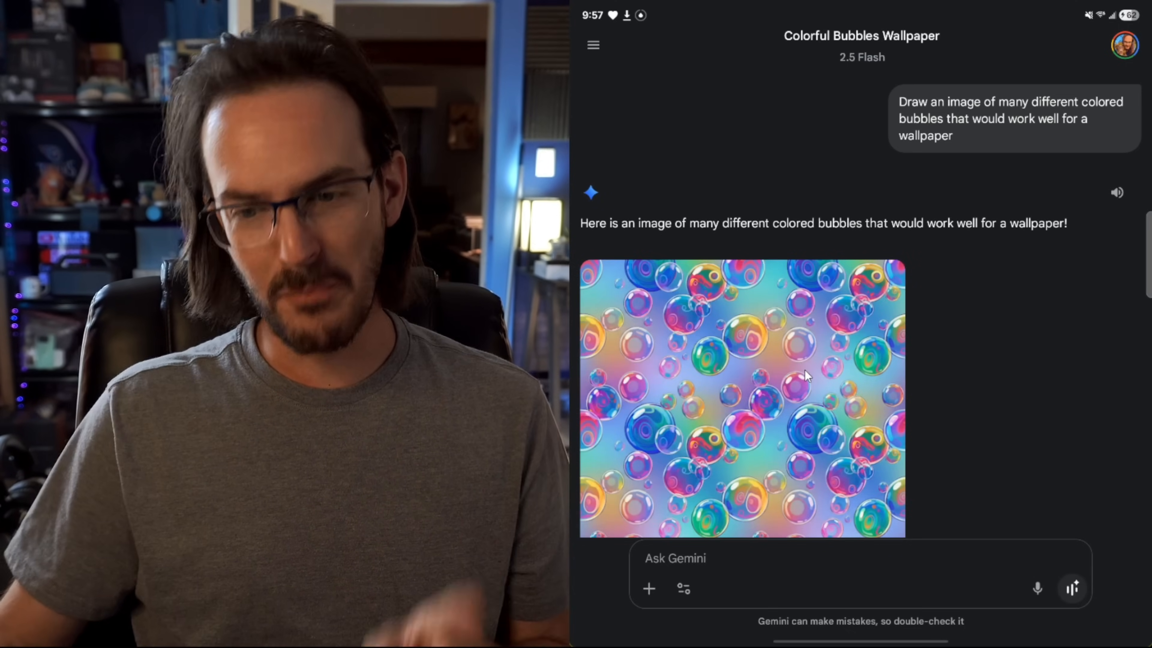
{"action": "left_click", "coordinate": [742, 396]}
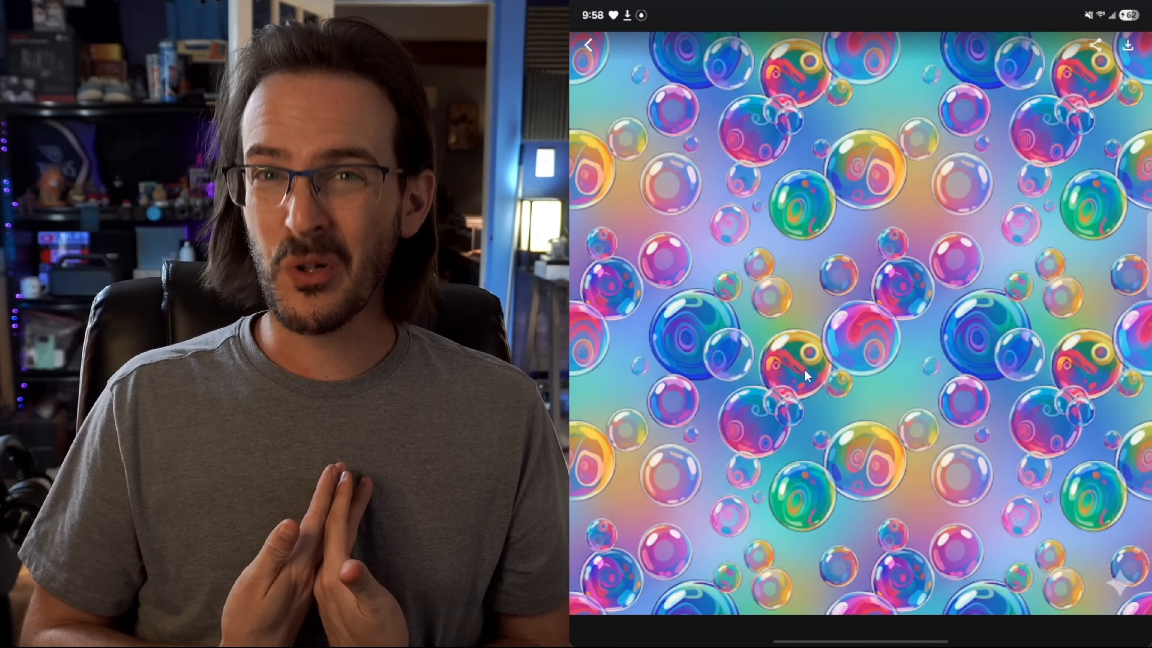
{"action": "left_click", "coordinate": [589, 44]}
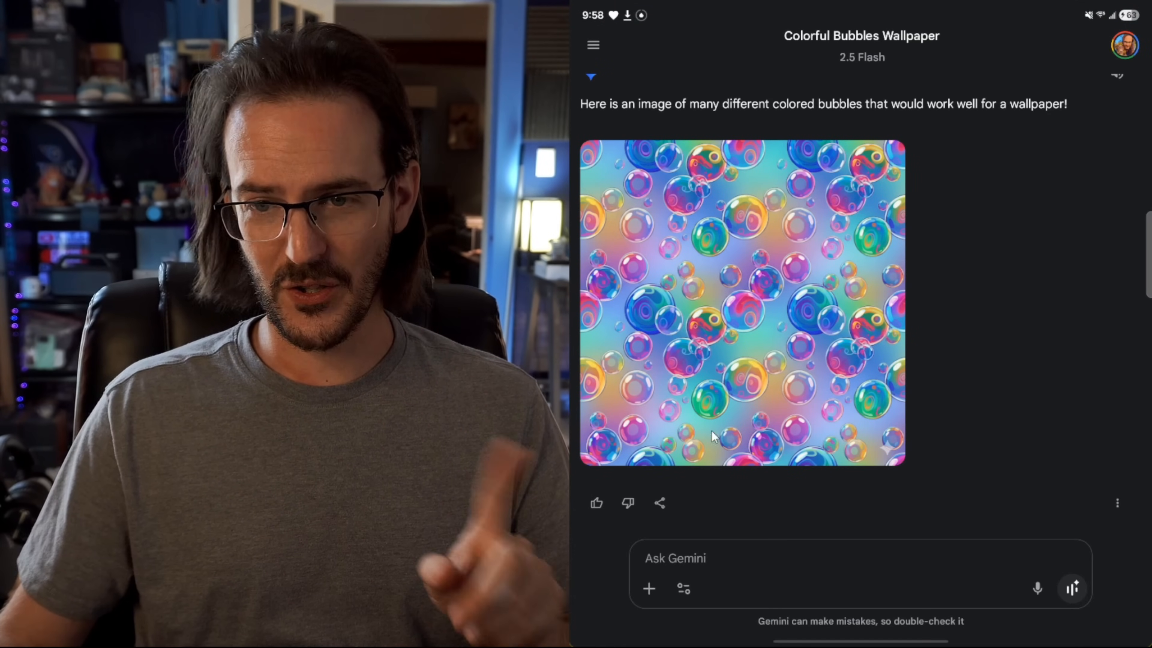
Download the dark iridescent bubbles image to the device
{"action": "left_click", "coordinate": [742, 301]}
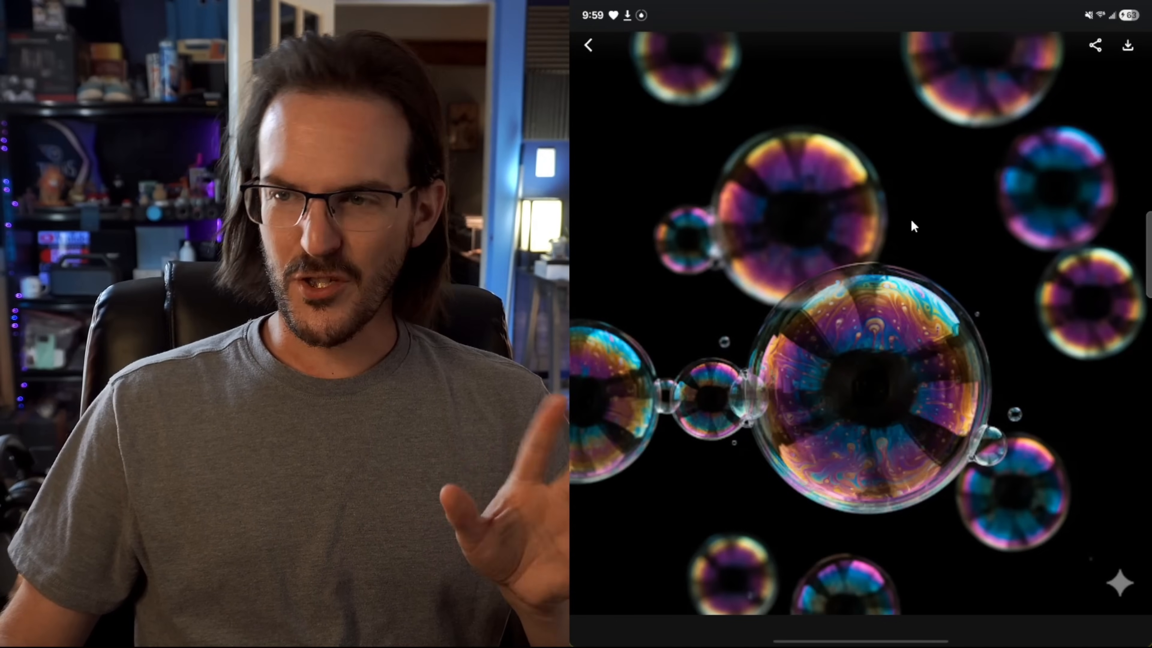
{"action": "mouse_move", "coordinate": [981, 193]}
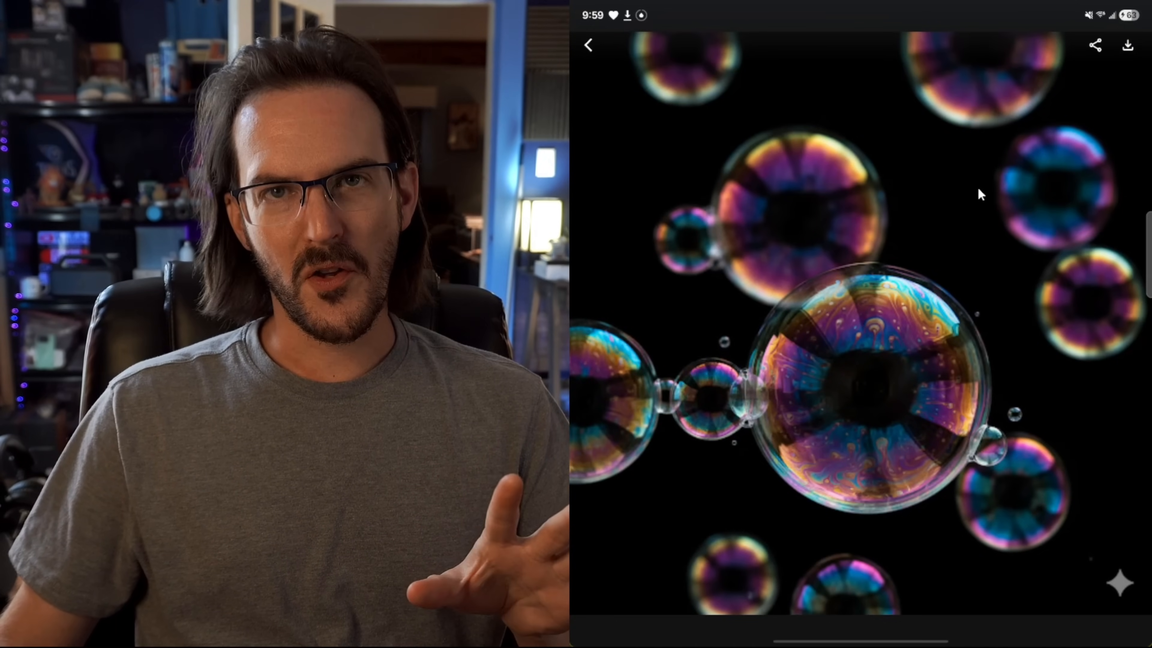
{"action": "left_click", "coordinate": [1128, 45]}
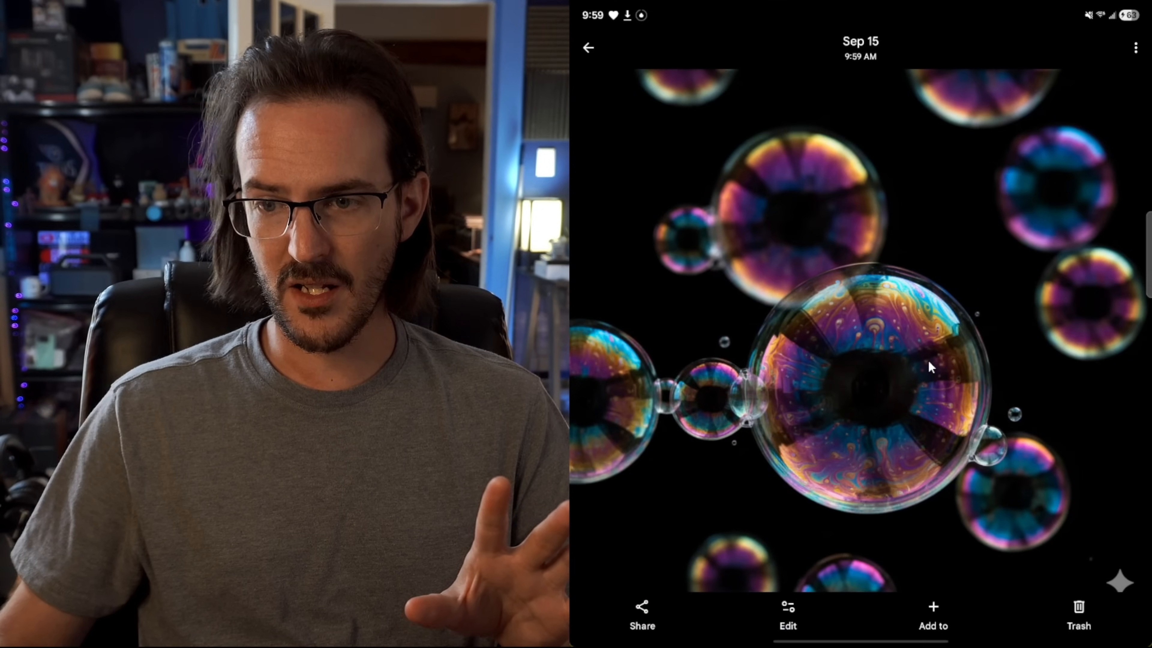
Generatively widen the dark bubbles photo with Auto frame in the editor
{"action": "left_click", "coordinate": [787, 616]}
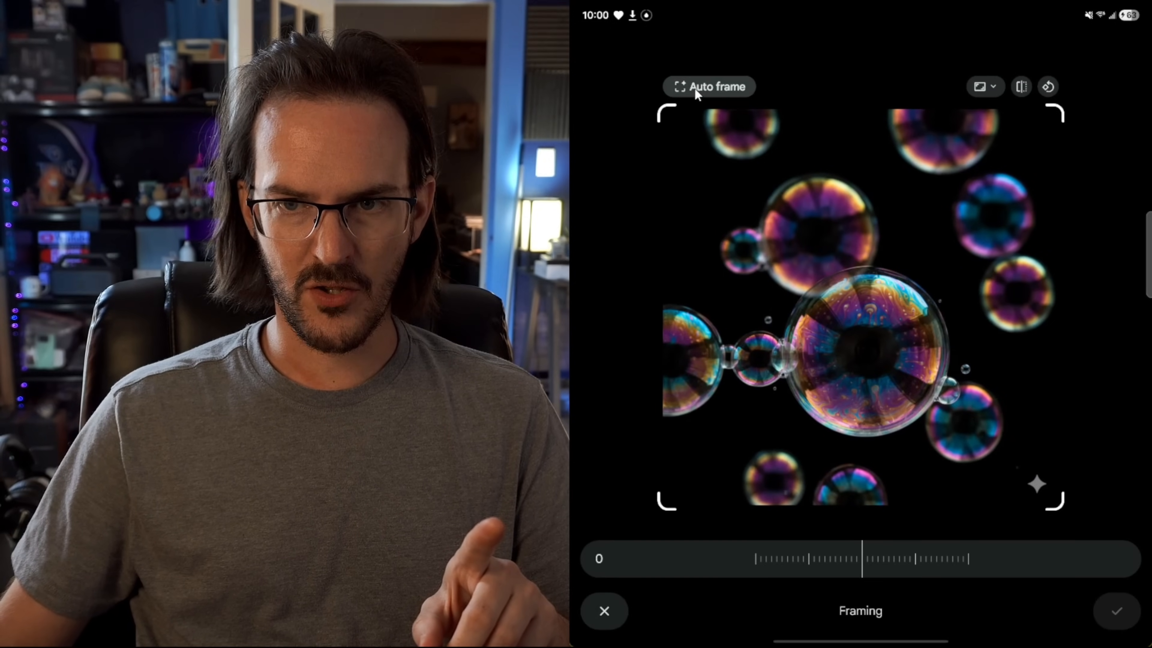
{"action": "left_click", "coordinate": [708, 85]}
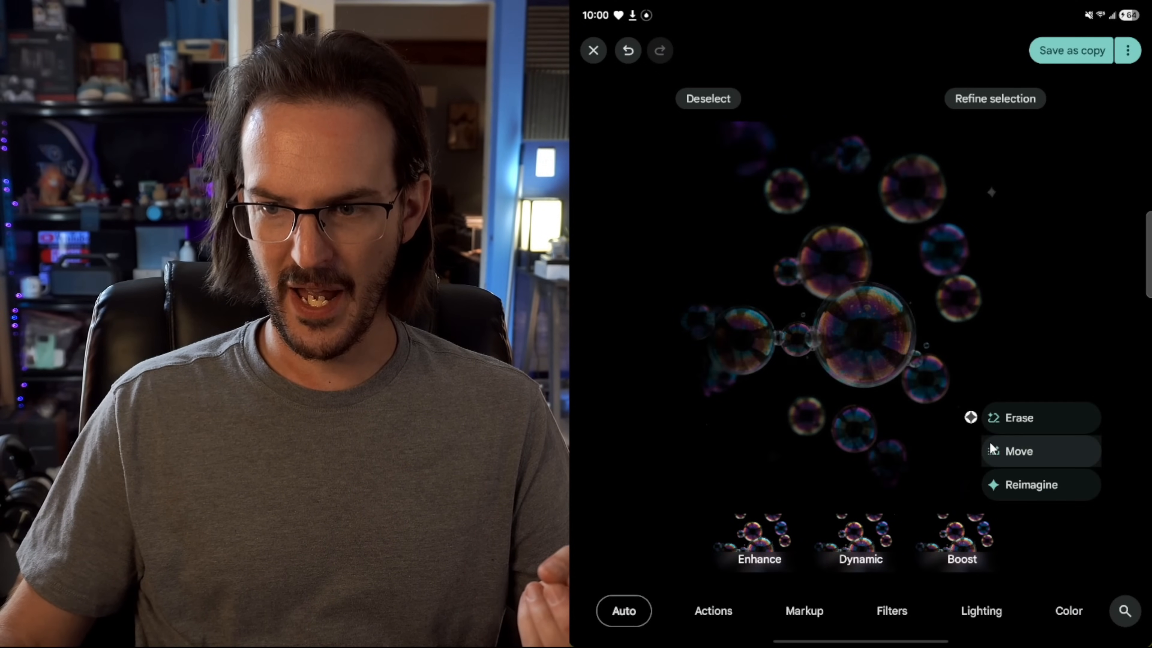
Deselect the bubble region and leave the expanded bubbles image
{"action": "left_click", "coordinate": [706, 98]}
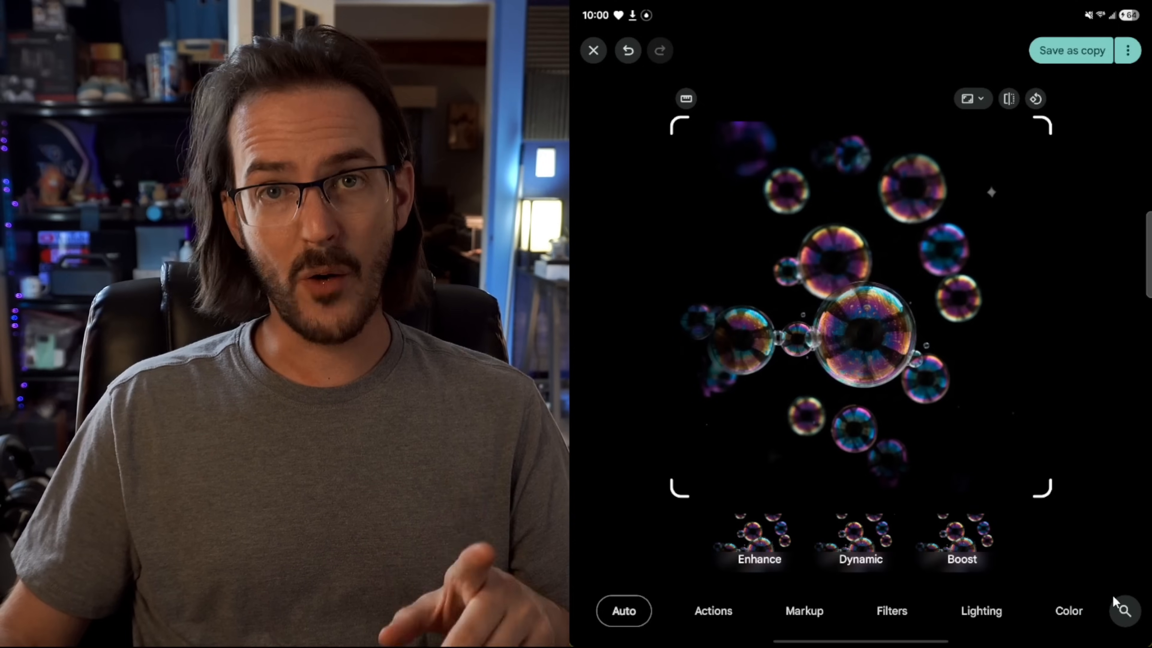
{"action": "left_click", "coordinate": [593, 50]}
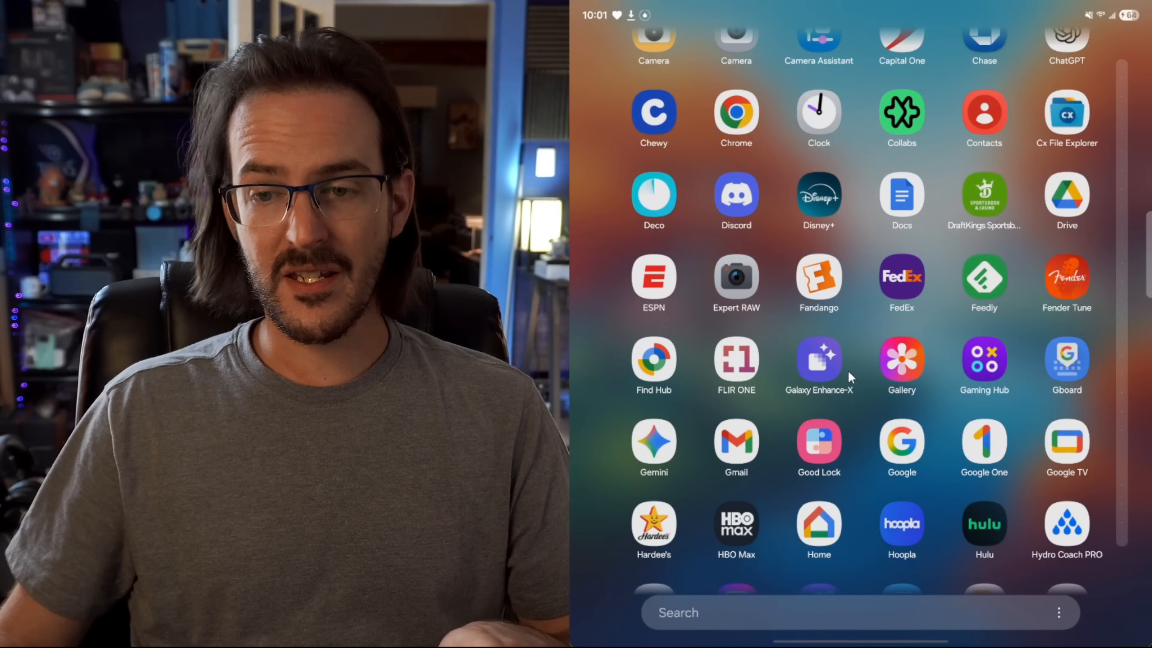
Upscale the dark bubbles image in Galaxy Enhance-X to 2X (3072 x 3072)
{"action": "left_click", "coordinate": [818, 366]}
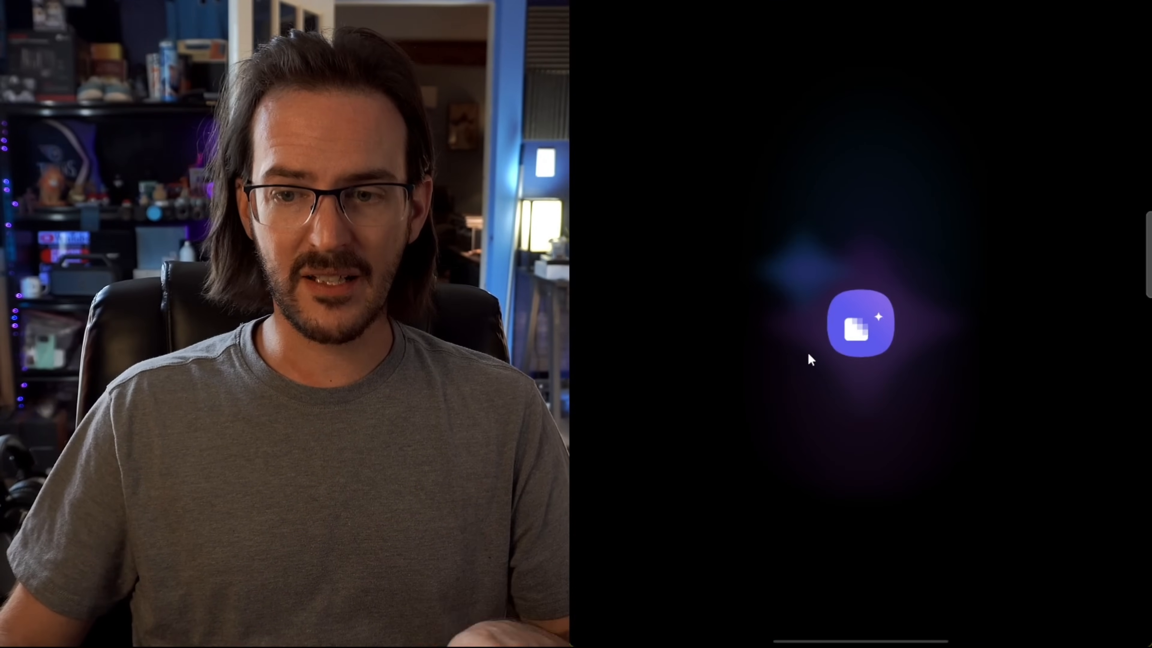
{"action": "left_click", "coordinate": [860, 324]}
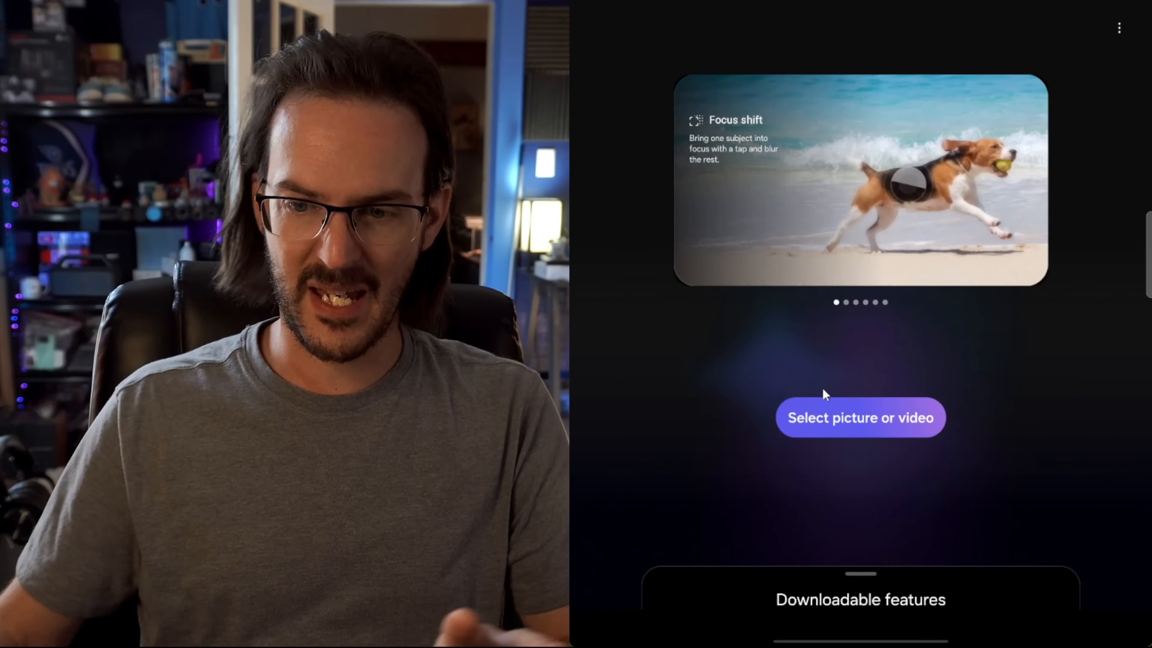
{"action": "left_click", "coordinate": [860, 418]}
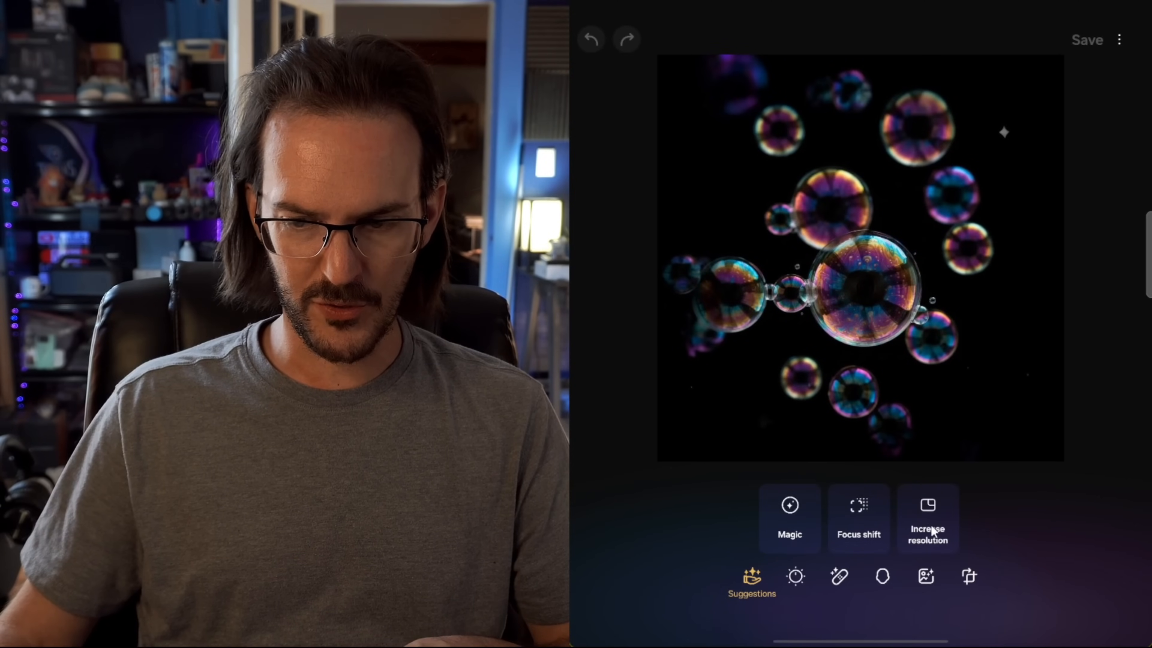
{"action": "left_click", "coordinate": [927, 520]}
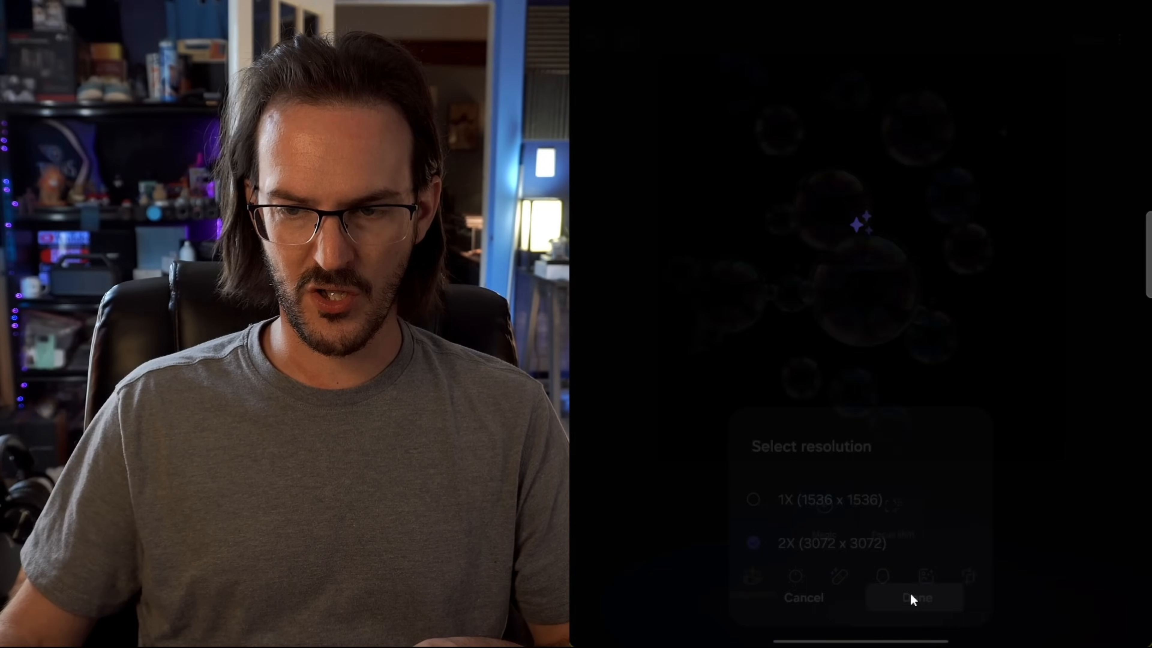
{"action": "left_click", "coordinate": [915, 598]}
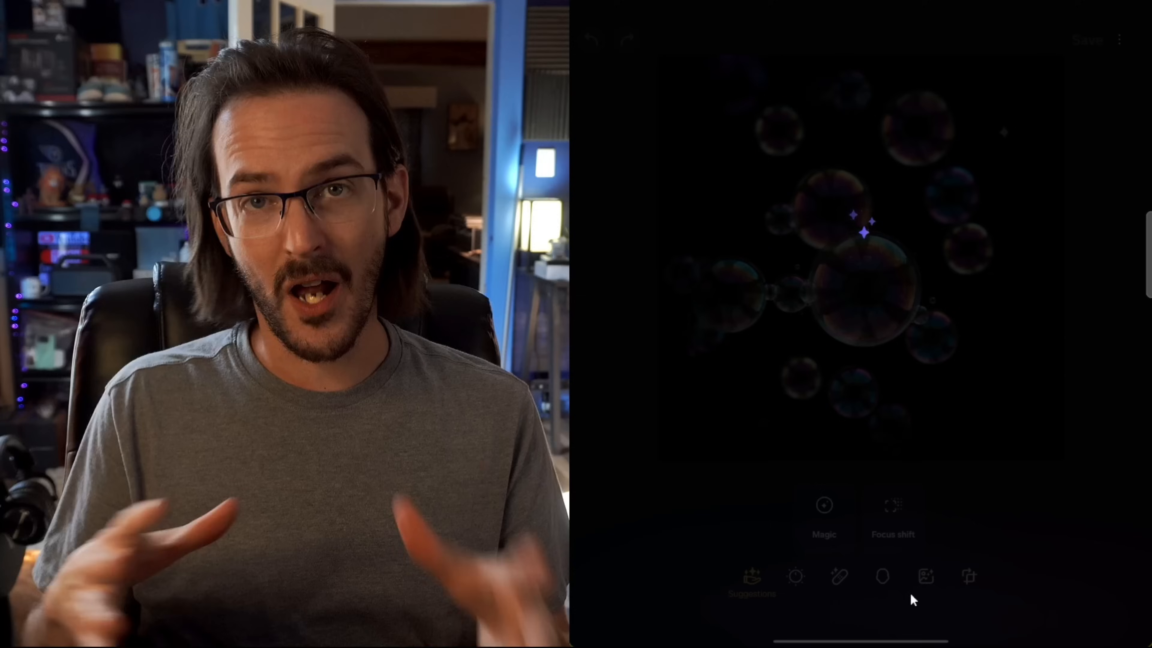
{"action": "left_click", "coordinate": [823, 505]}
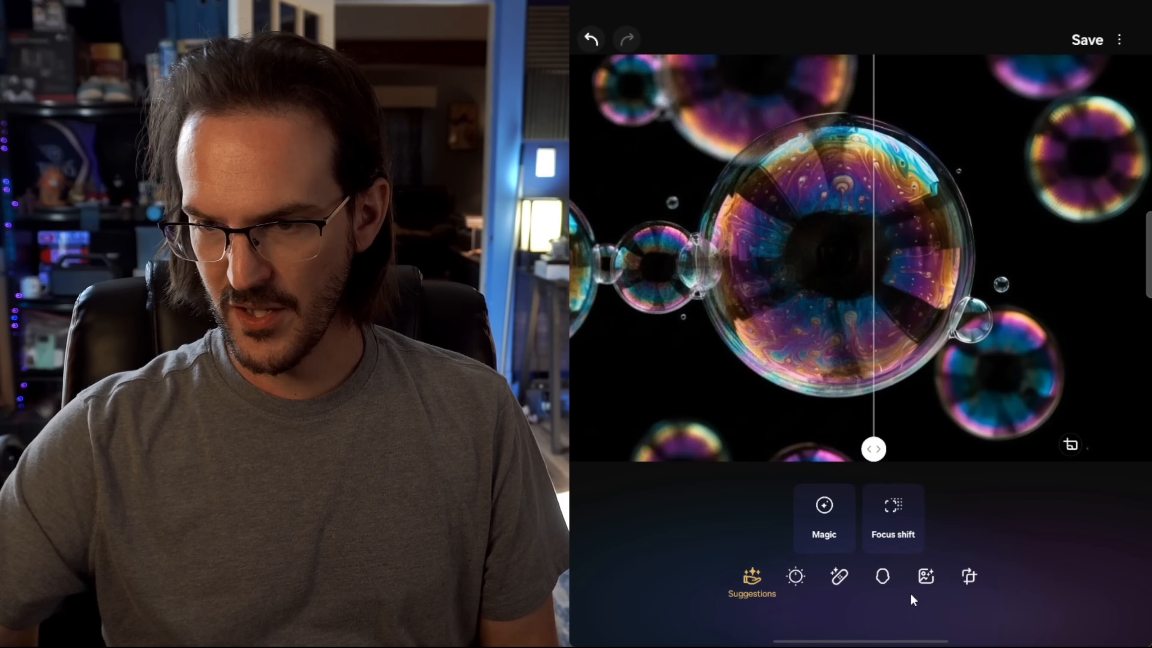
Slide the Before/After divider across the big bubble to compare original and enhanced
{"action": "left_click_drag", "start_coordinate": [873, 449], "coordinate": [941, 449]}
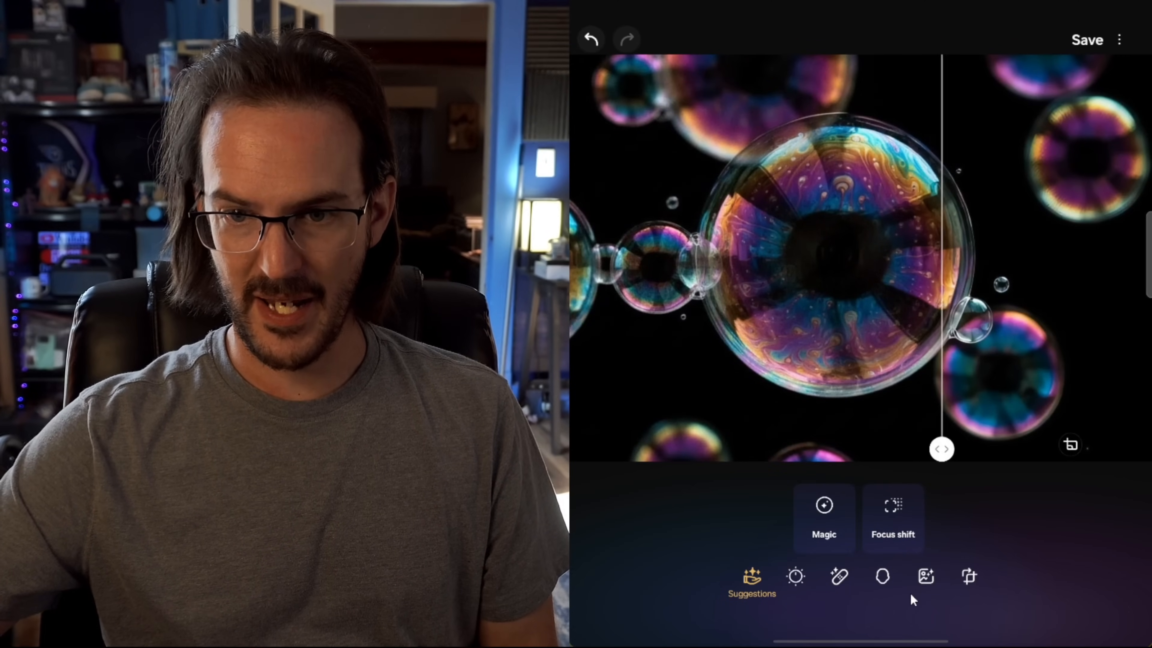
{"action": "left_click_drag", "start_coordinate": [942, 449], "coordinate": [995, 449]}
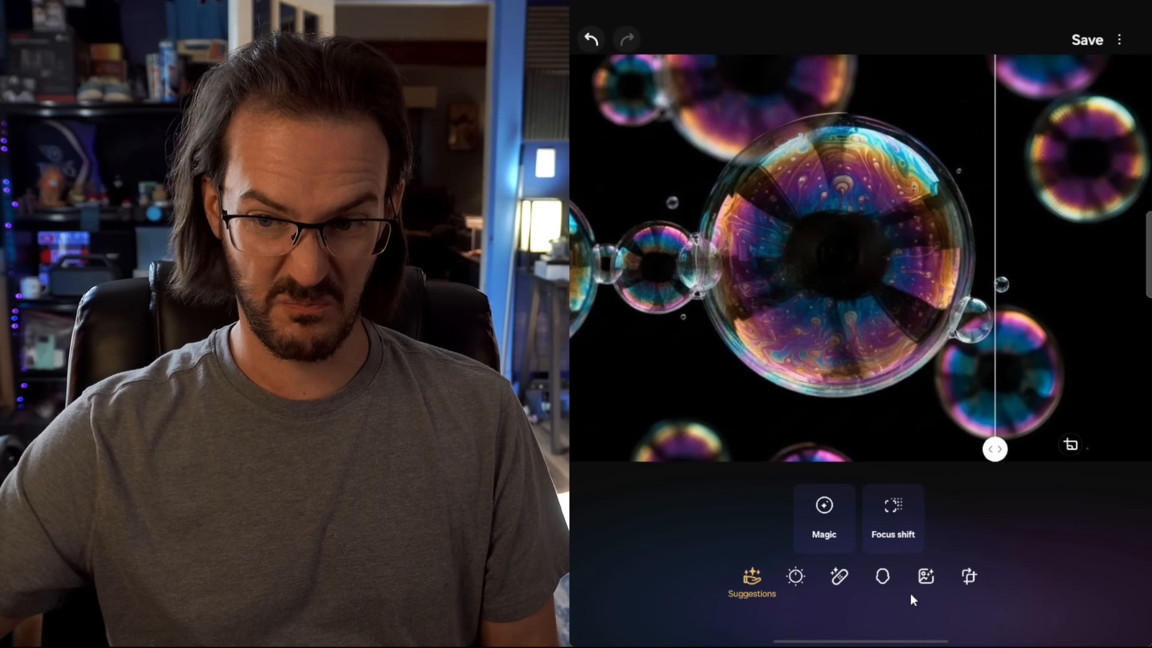
{"action": "left_click_drag", "start_coordinate": [995, 449], "coordinate": [707, 449]}
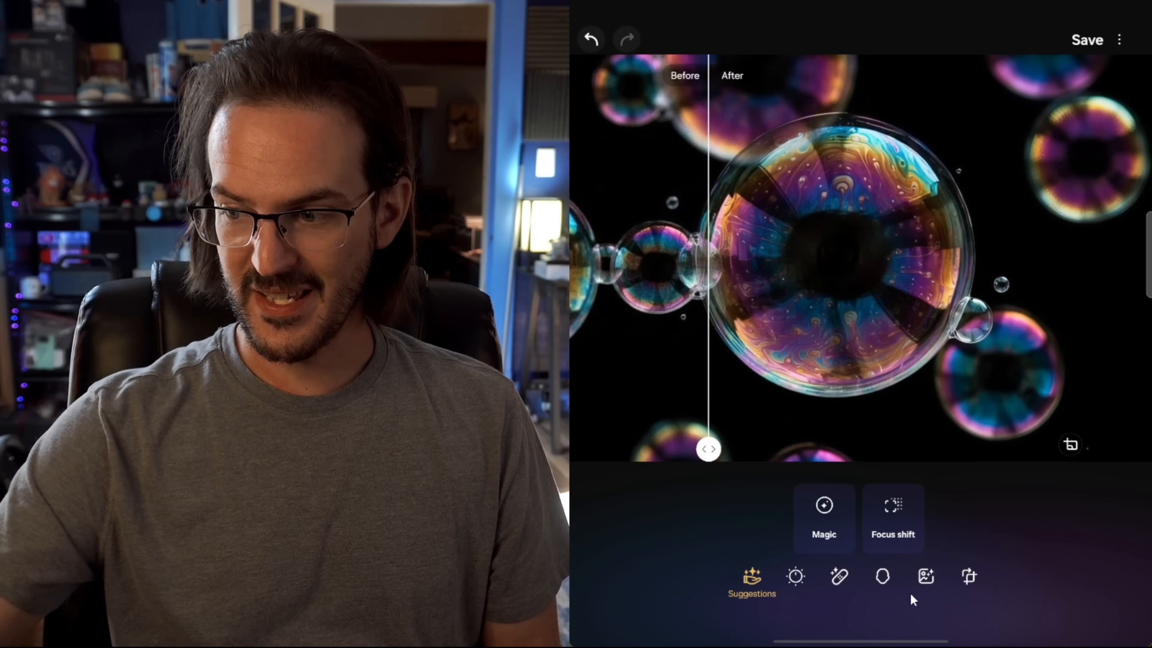
{"action": "left_click", "coordinate": [1087, 39]}
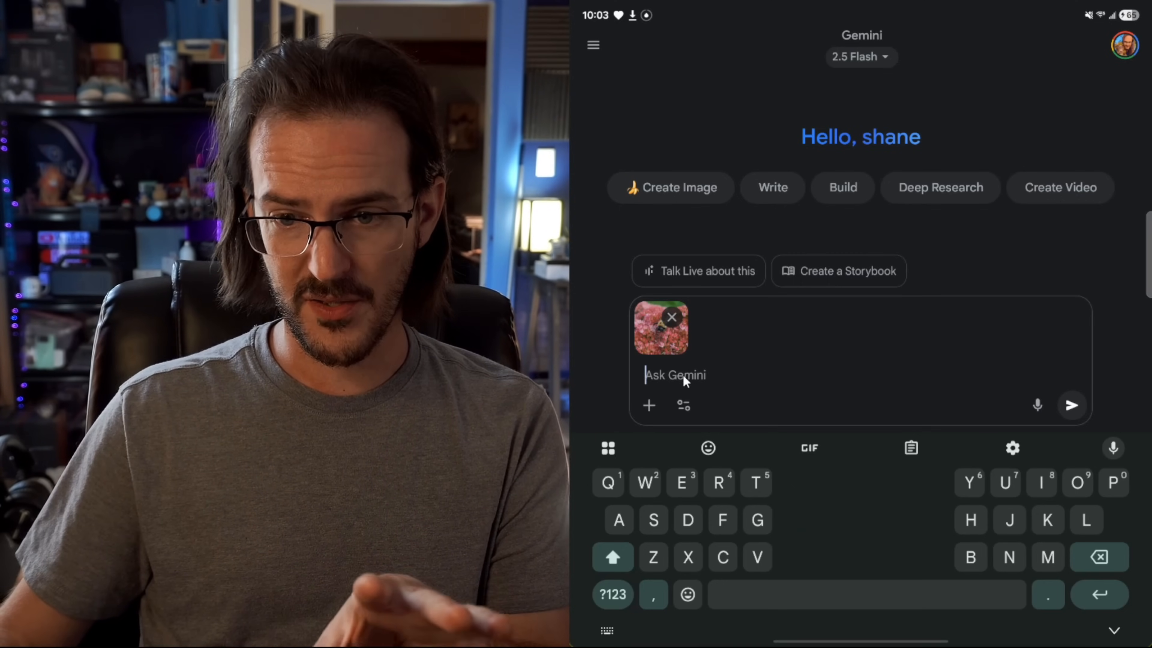
Have Gemini restyle the attached flower photo as an art-style wallpaper and download the low-poly bee result
{"action": "type", "text": "Draw an image inspired by this, but use an interesting art style that would be good for a wallpaper"}
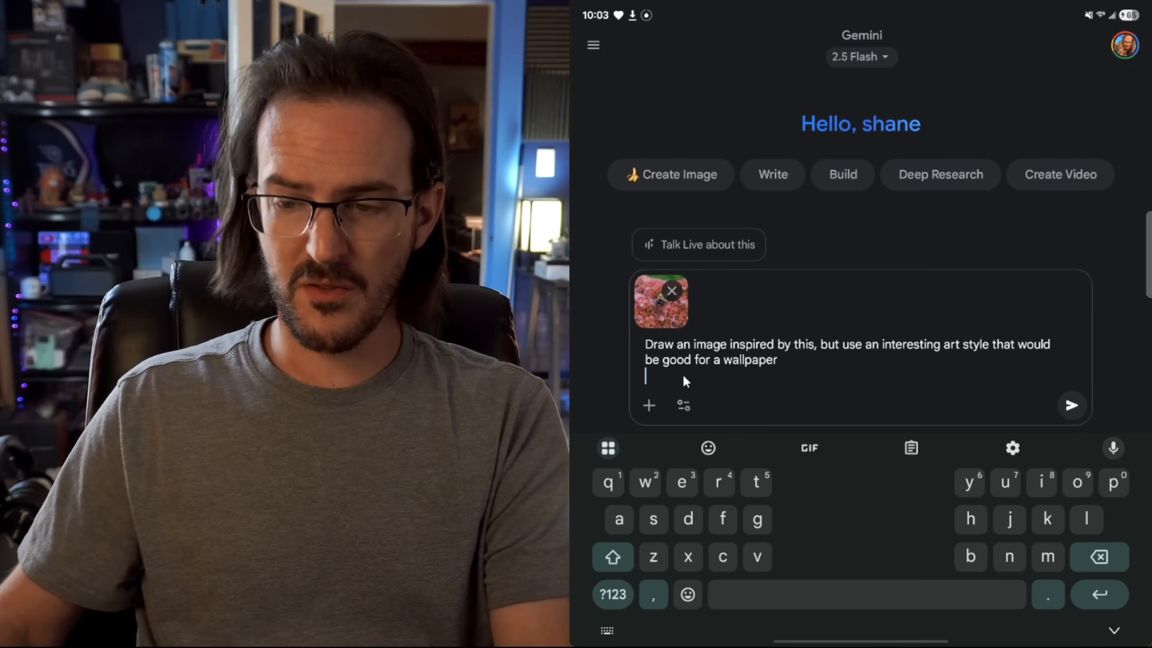
{"action": "left_click", "coordinate": [1070, 405]}
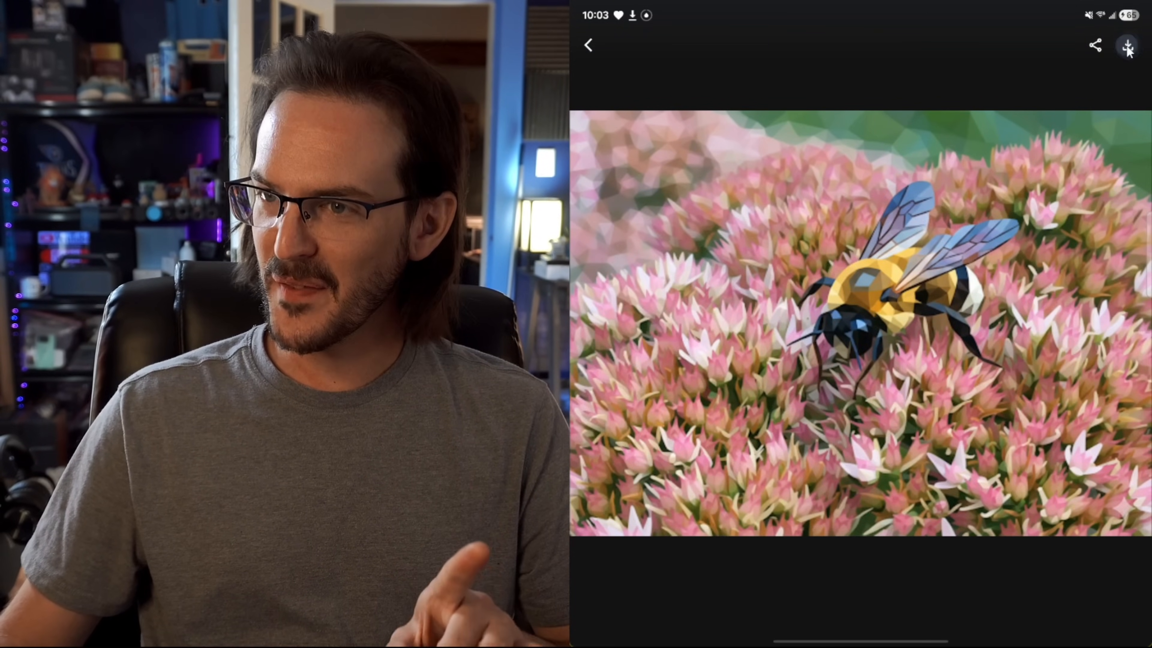
{"action": "left_click", "coordinate": [1127, 45]}
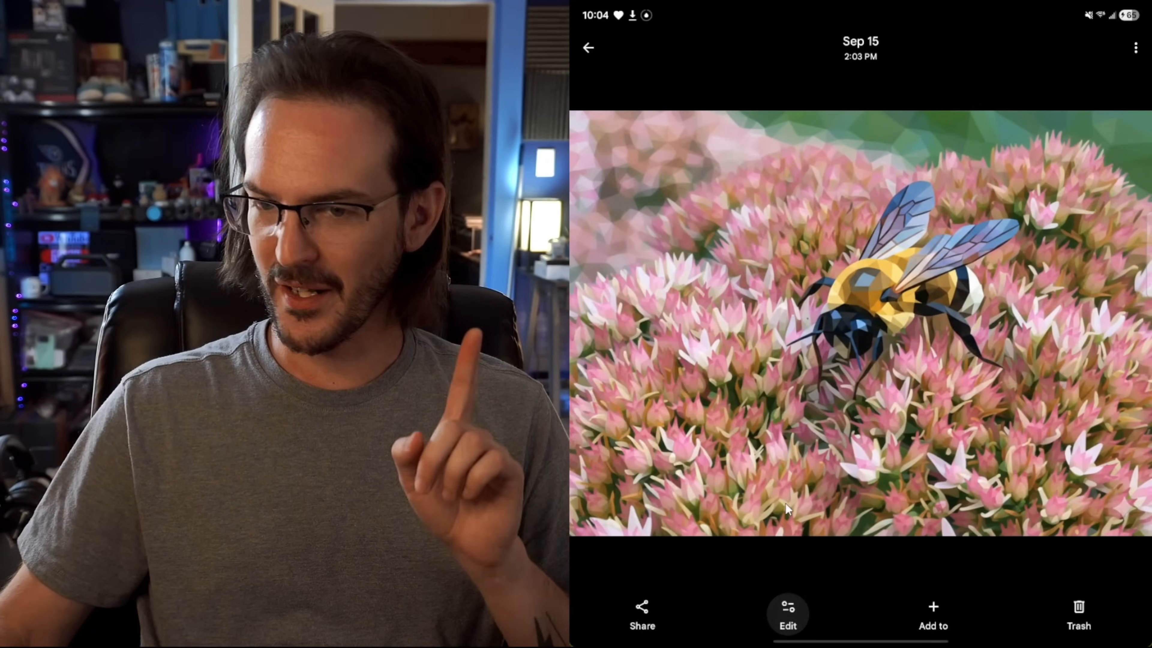
Widen the low-poly bee image with Auto frame and accept the generated expansion
{"action": "left_click", "coordinate": [787, 616]}
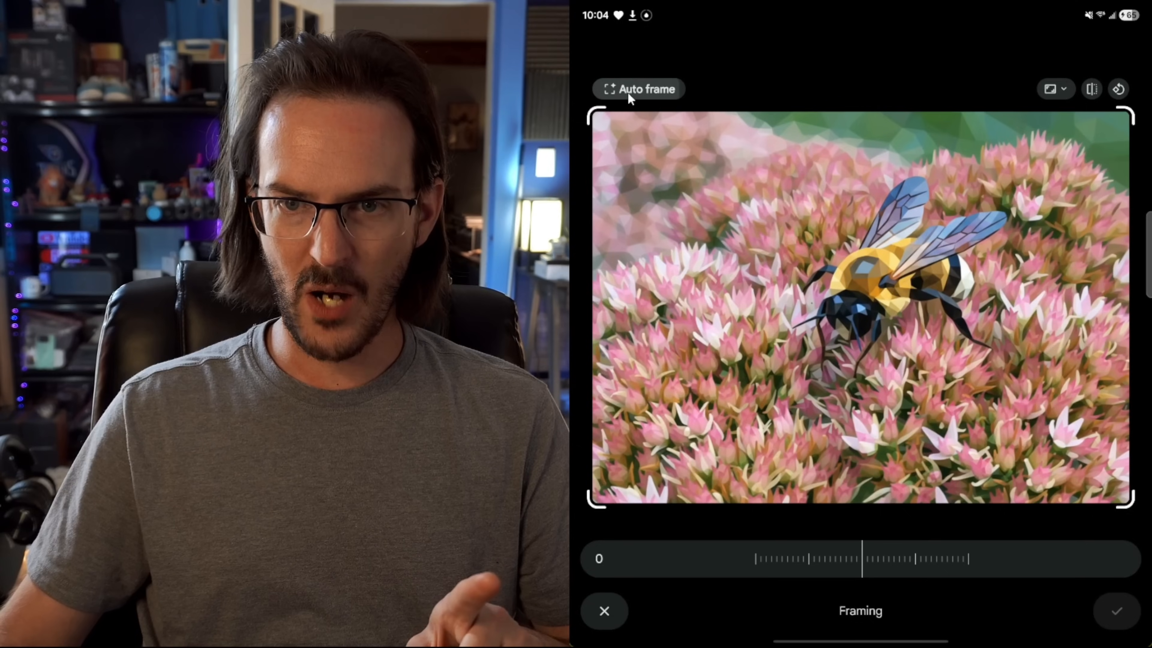
{"action": "left_click", "coordinate": [638, 89]}
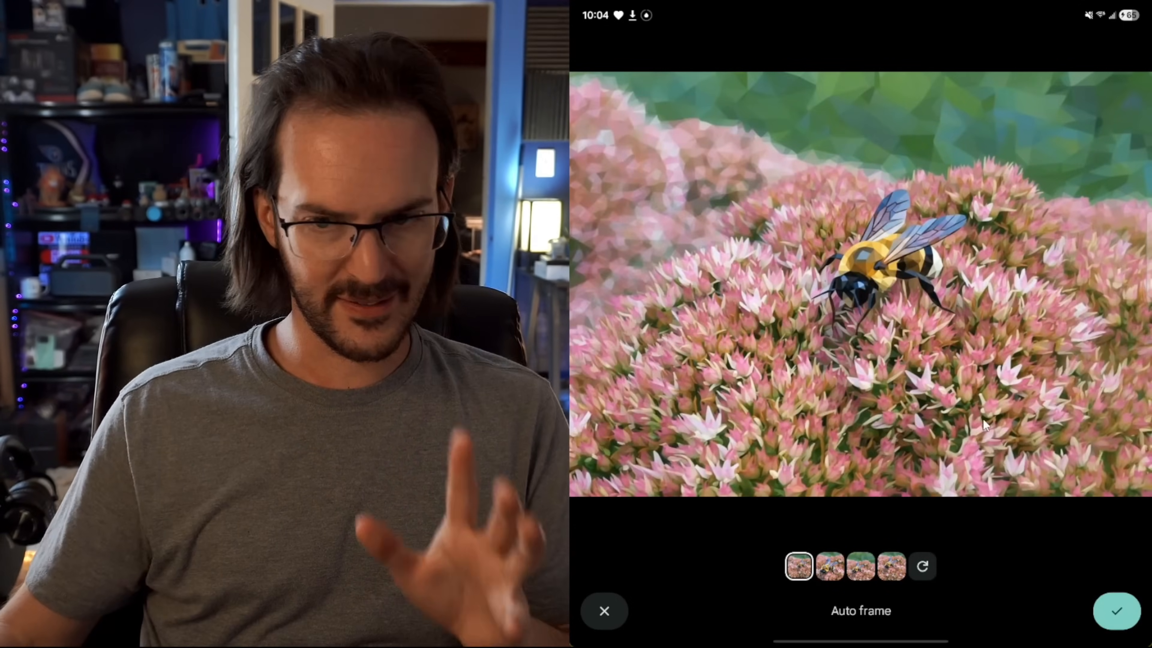
{"action": "left_click", "coordinate": [1113, 611]}
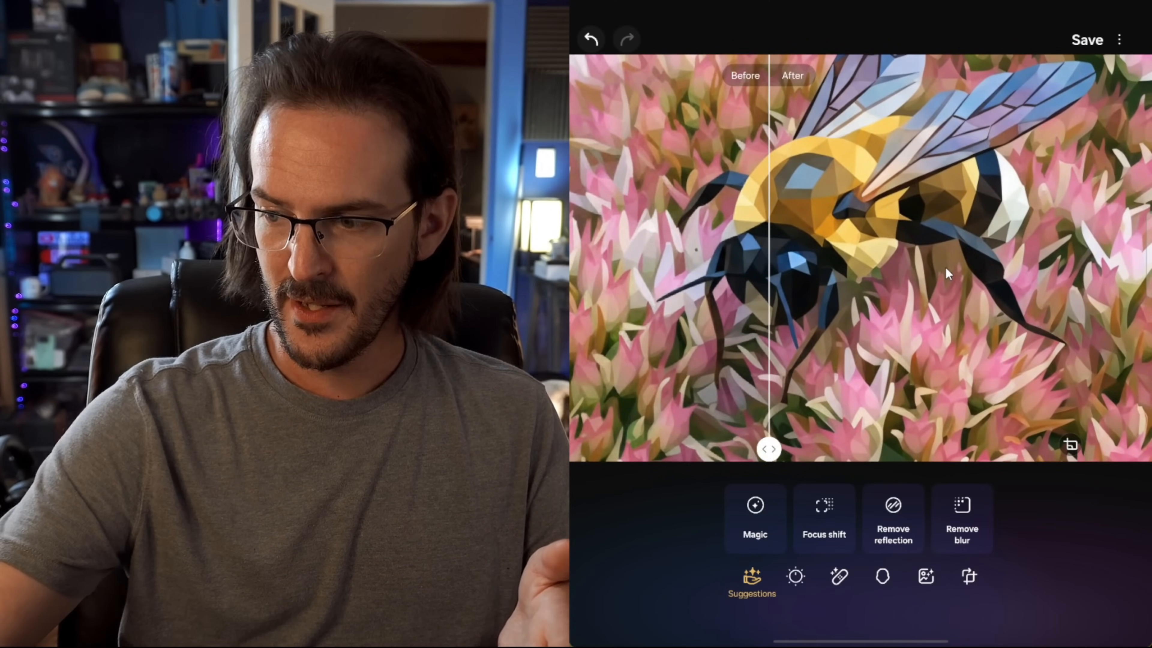
Leave the bee close-up Before/After comparison in Galaxy Enhance-X
{"action": "left_click", "coordinate": [1088, 39]}
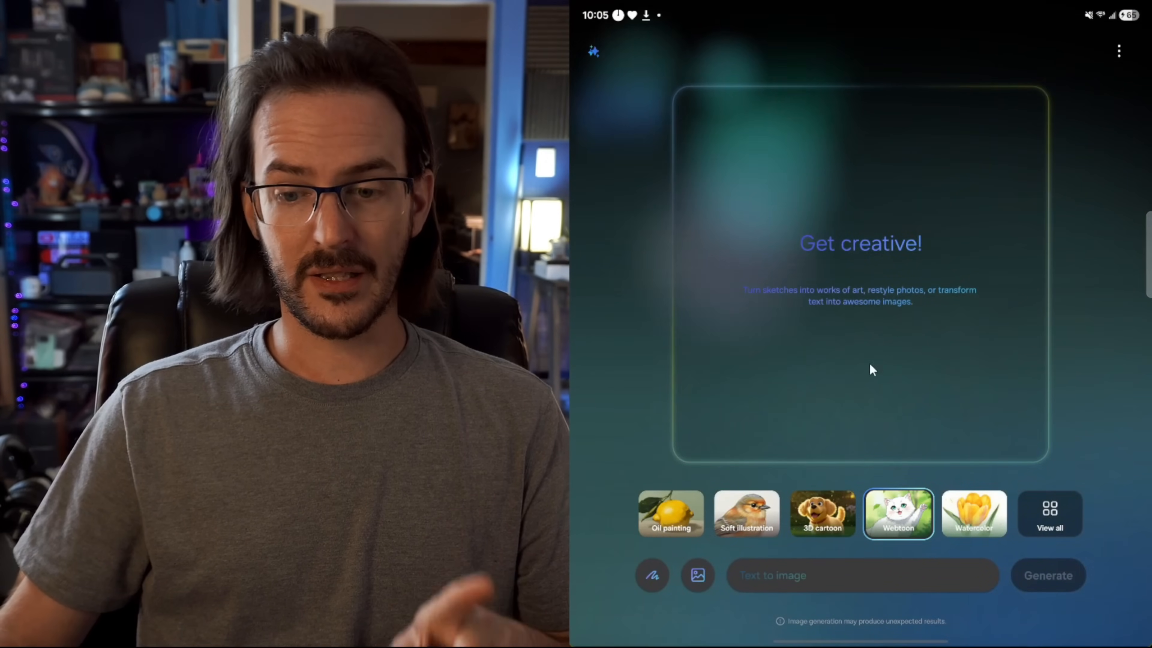
Generate a Webtoon-style illustration from the photo of the dogs
{"action": "left_click", "coordinate": [696, 575]}
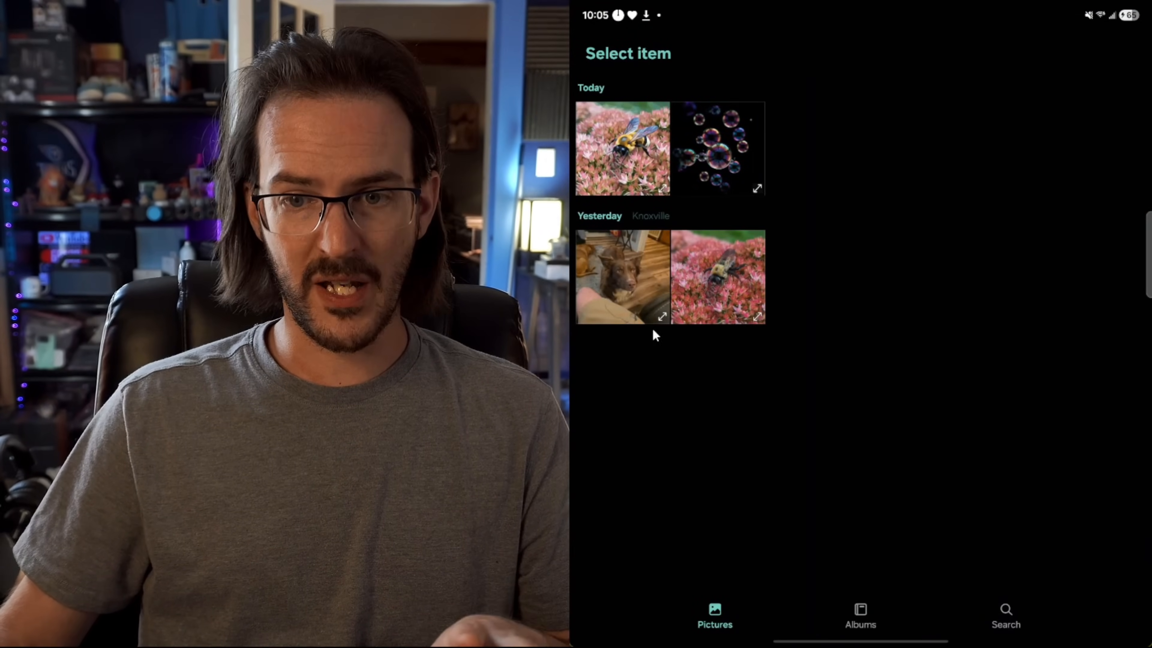
{"action": "left_click", "coordinate": [623, 275]}
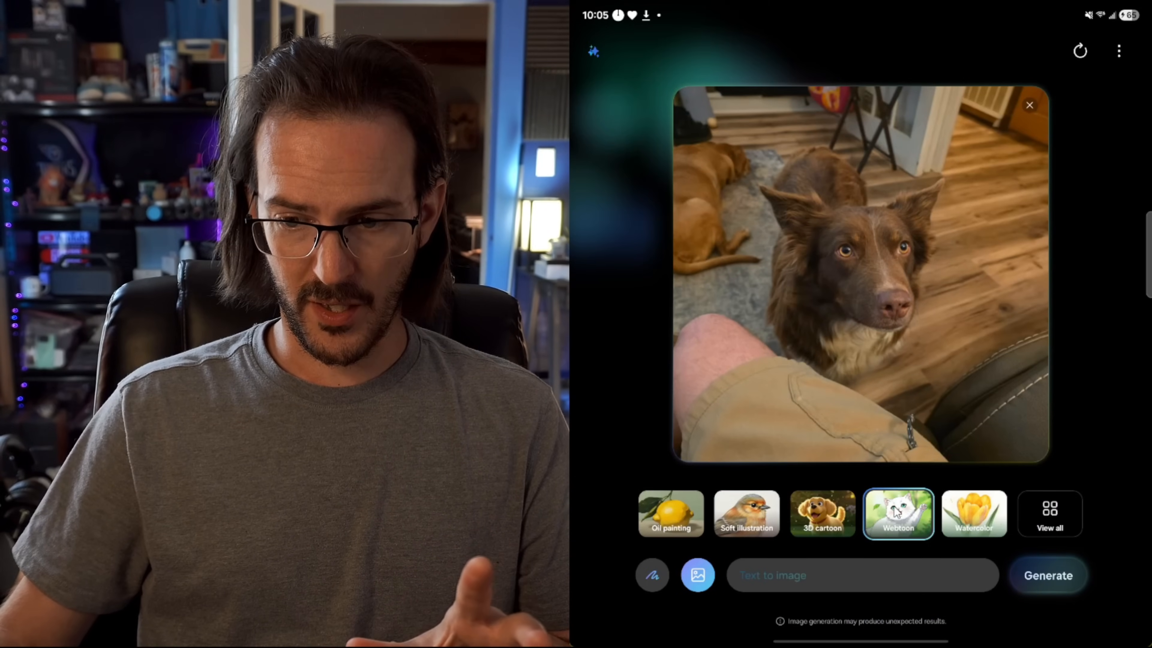
{"action": "left_click", "coordinate": [1050, 514]}
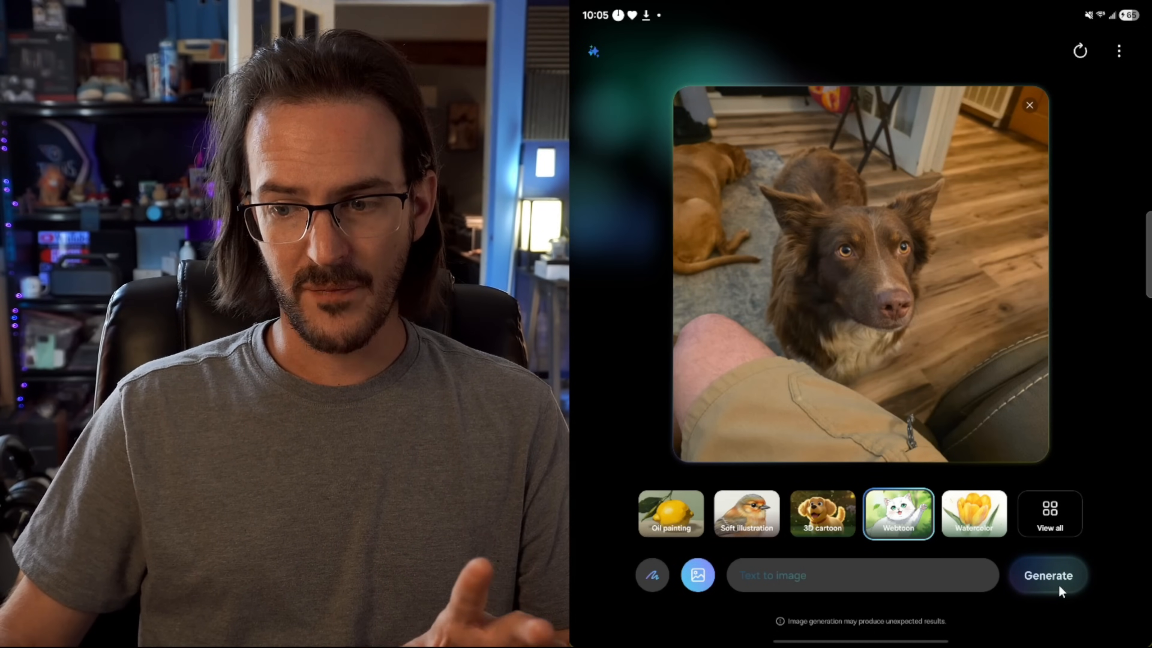
{"action": "left_click", "coordinate": [1048, 575]}
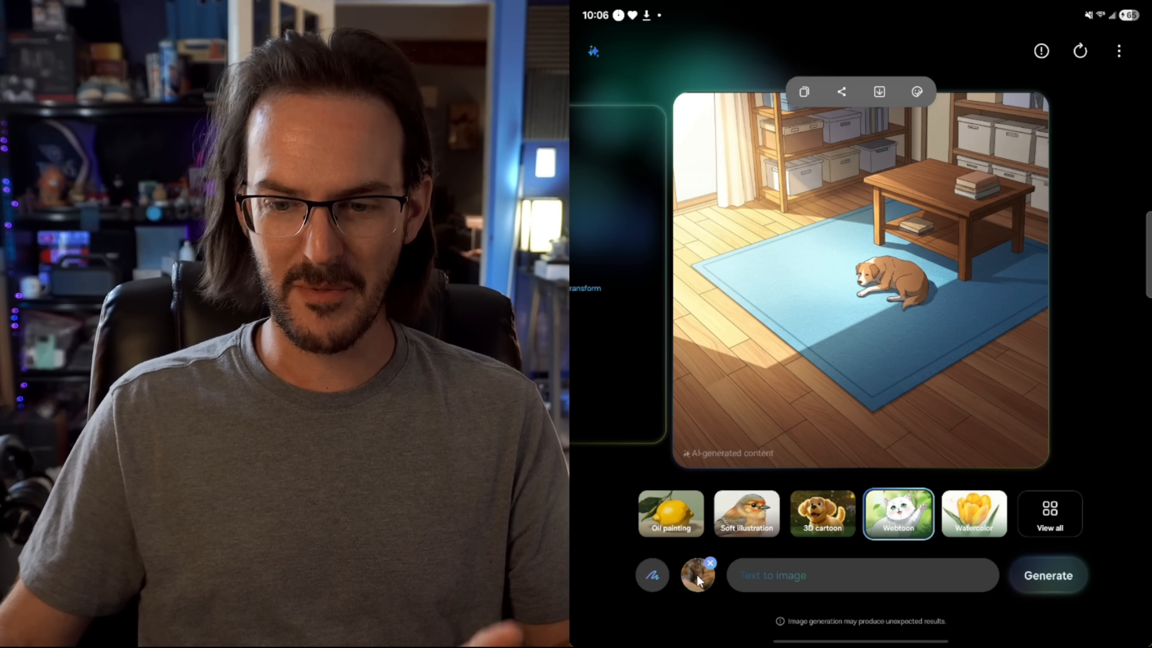
Swap the source image to the bee-on-flowers photo for the Webtoon flower illustration
{"action": "left_click", "coordinate": [697, 575]}
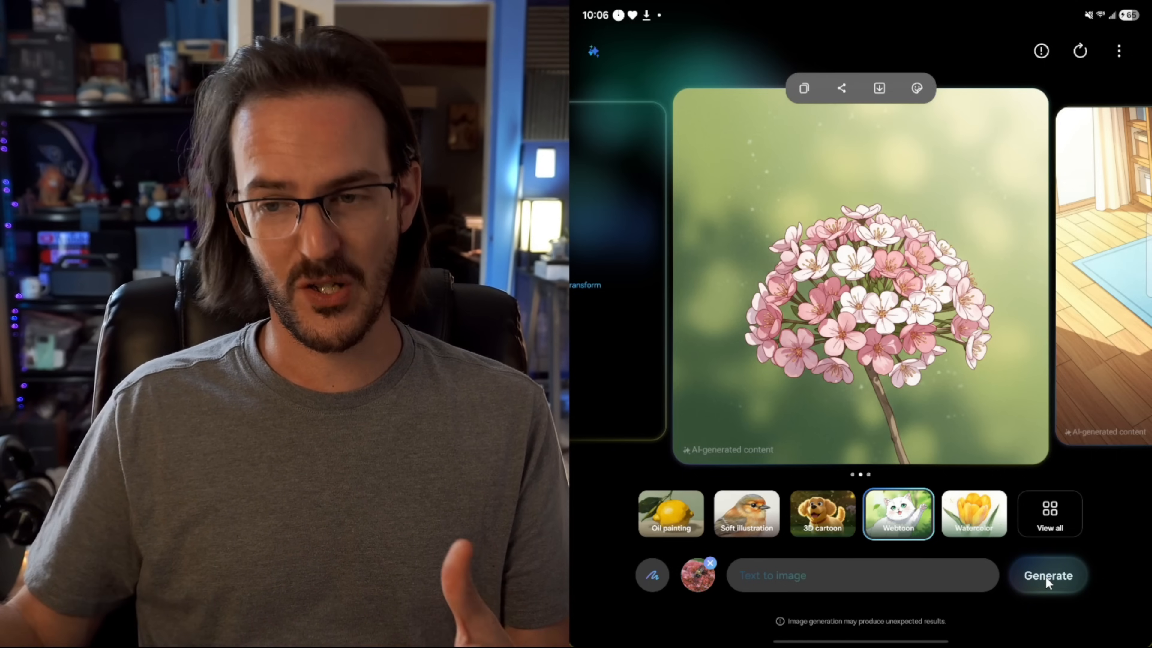
{"action": "mouse_move", "coordinate": [838, 389]}
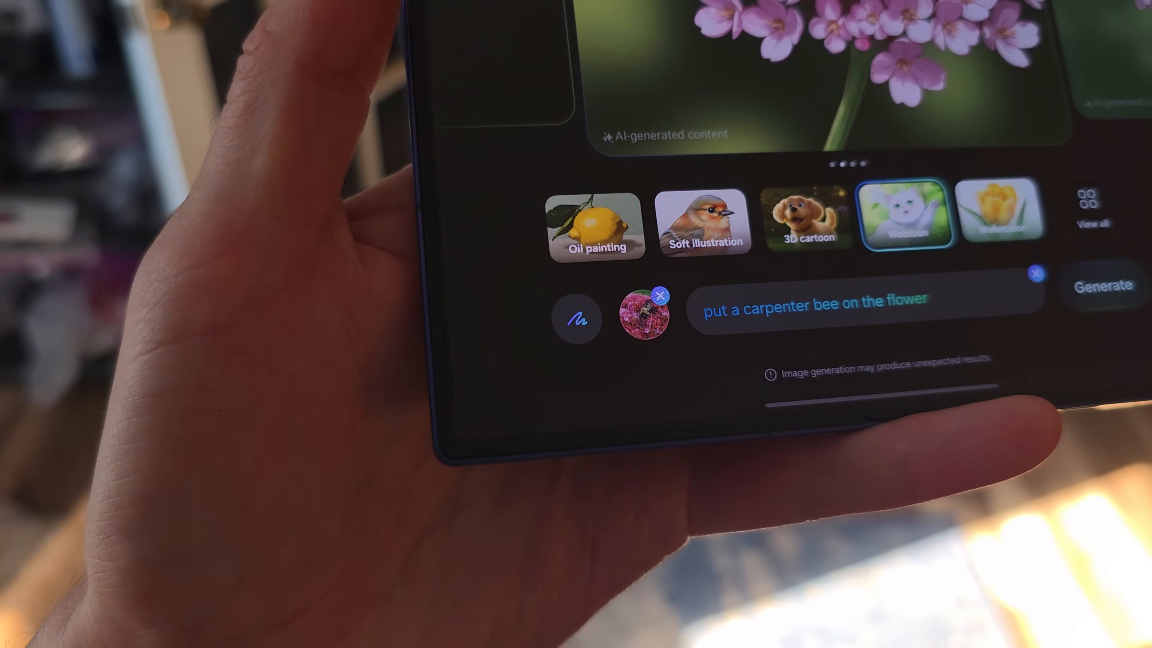
Generate the webtoon image from the prompt 'put a carpenter bee on the flower'
{"action": "left_click", "coordinate": [1104, 285]}
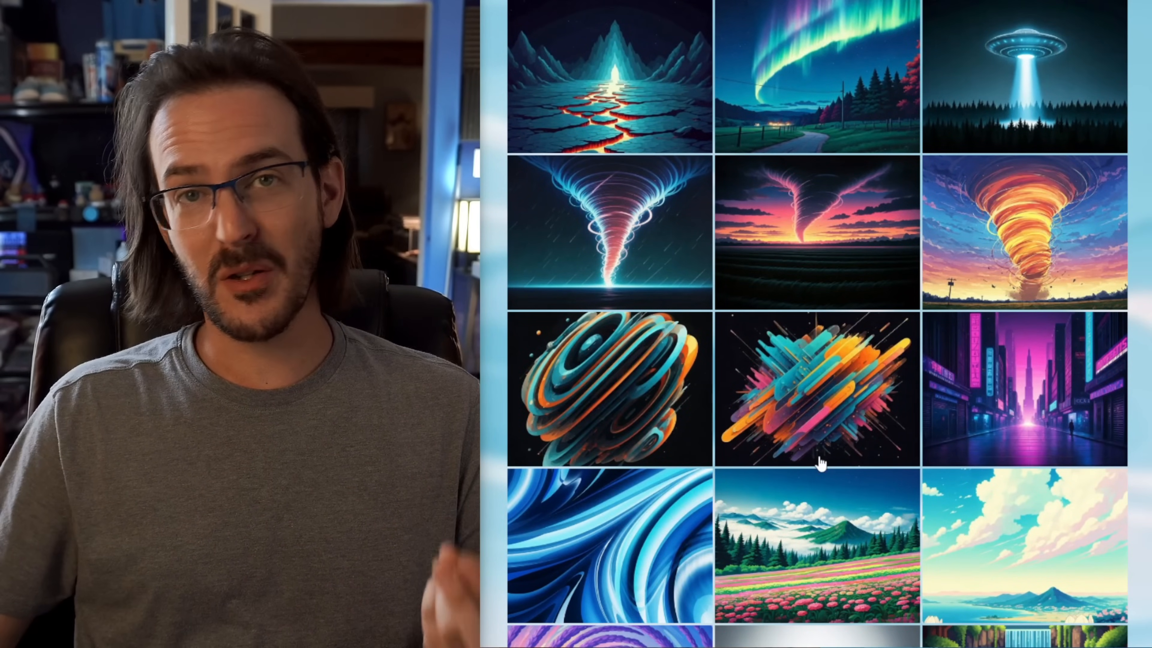
Scroll the Wallpapers gallery and open the forest fern wallpaper at full size
{"action": "scroll", "scroll_direction": "down", "scroll_amount": 3}
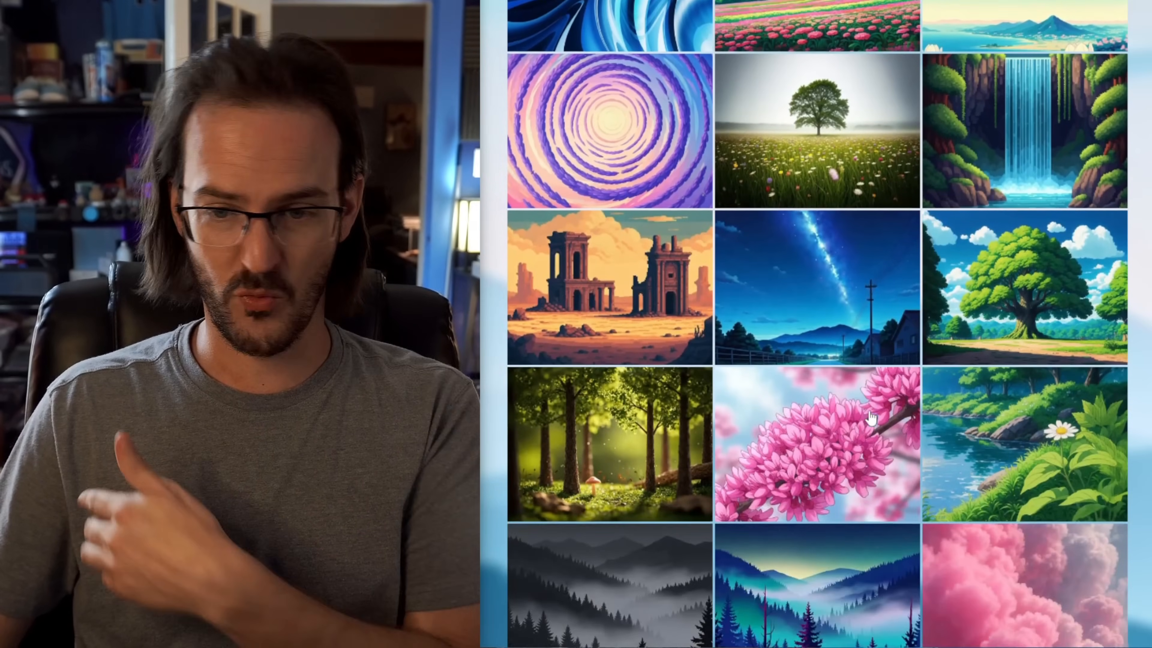
{"action": "scroll", "scroll_direction": "down", "scroll_amount": 3}
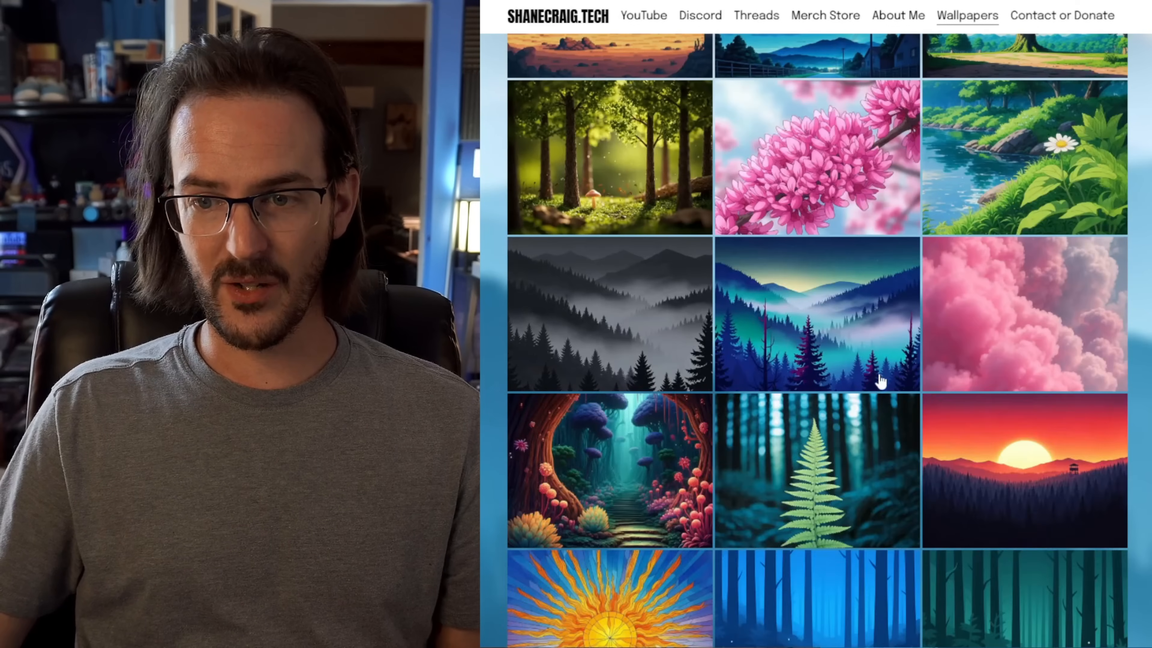
{"action": "scroll", "scroll_direction": "down", "scroll_amount": 3}
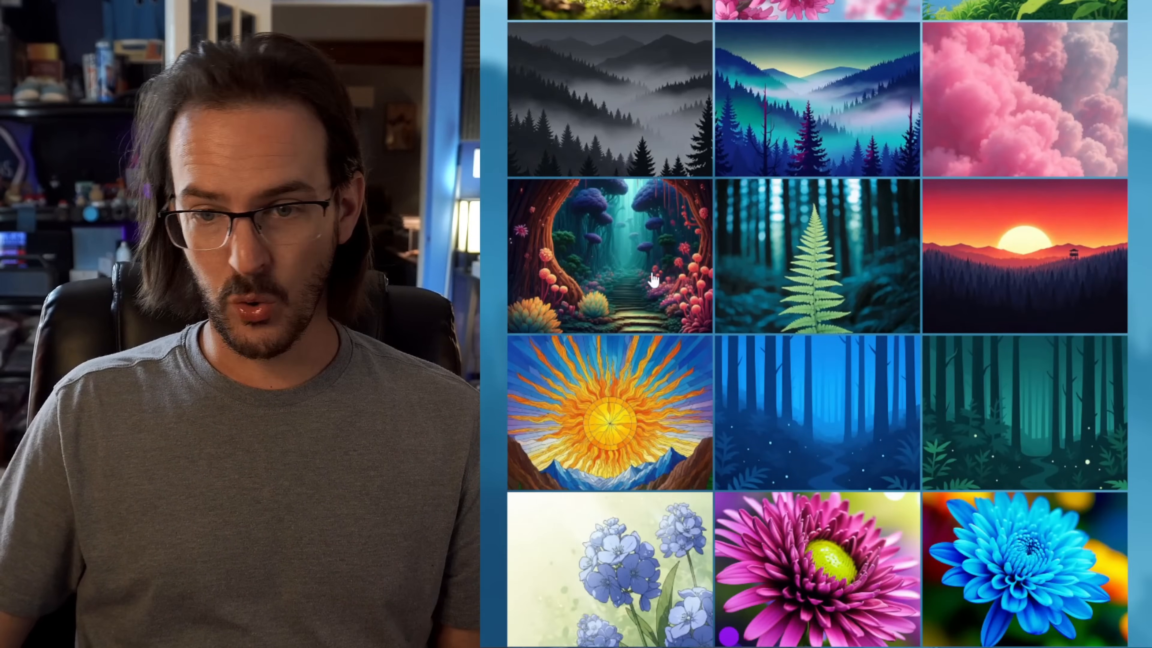
{"action": "left_click", "coordinate": [816, 264]}
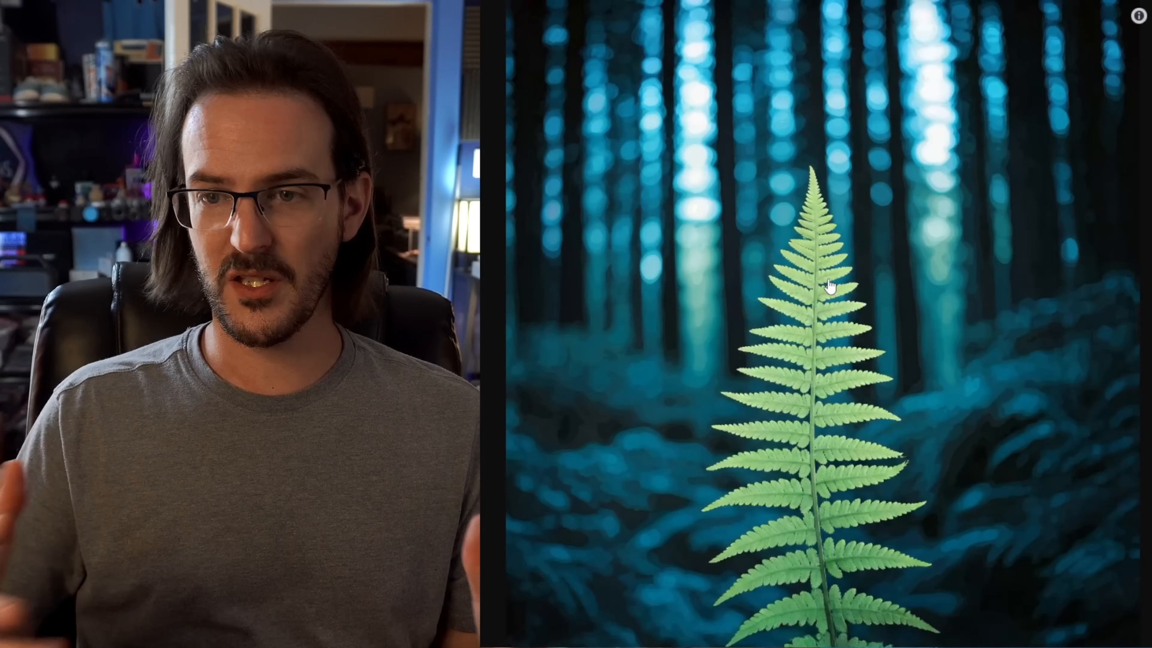